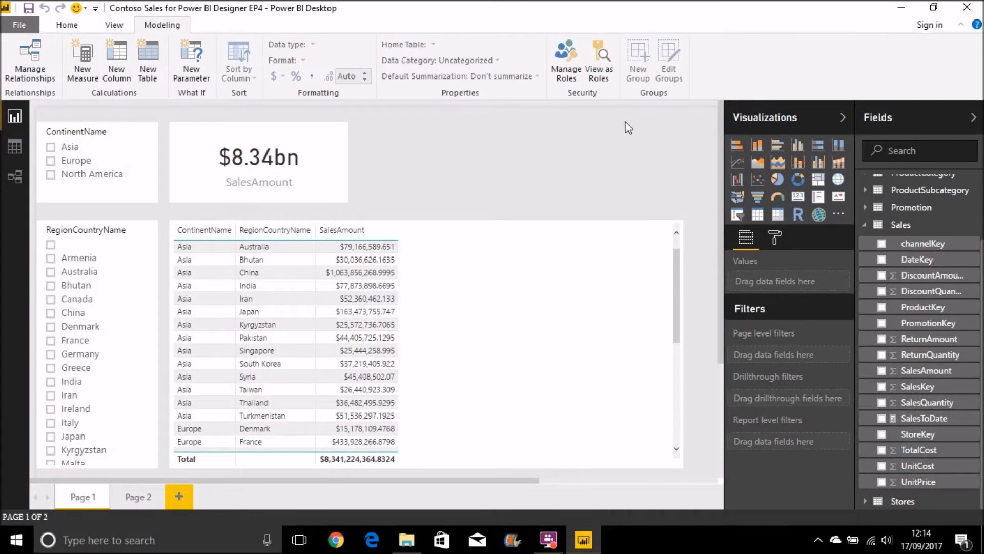
{"action": "mouse_move", "coordinate": [533, 167]}
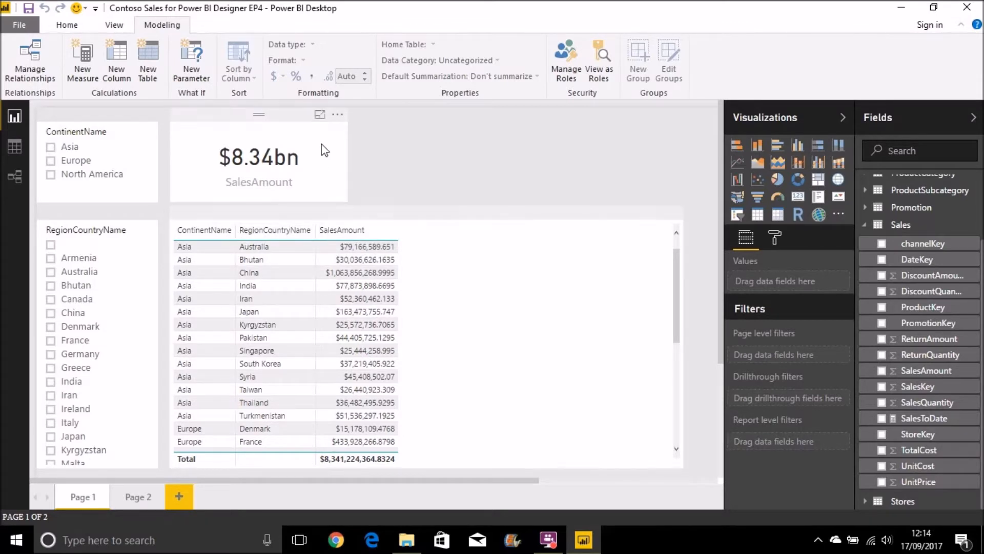
{"action": "mouse_move", "coordinate": [301, 156]}
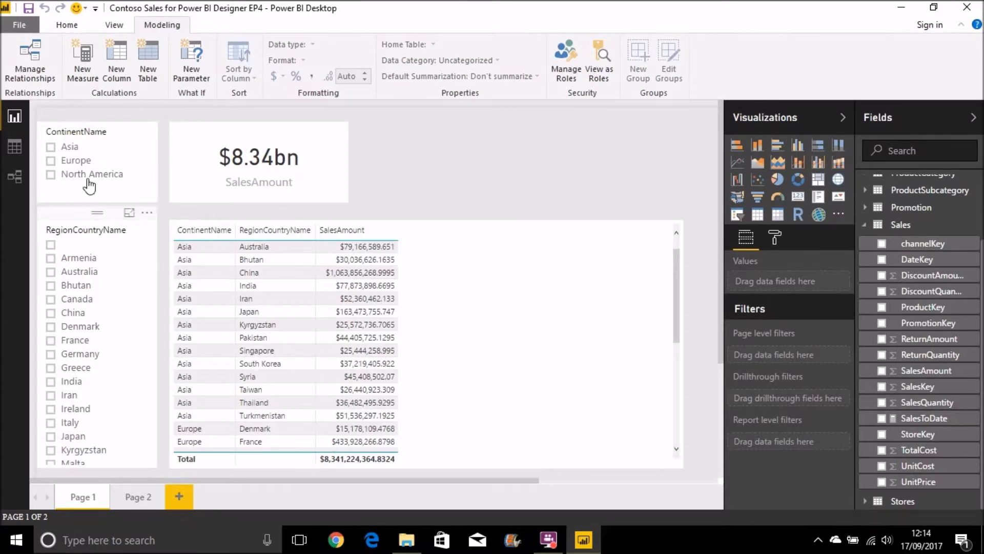
Test the Asia slicer and clear it, then begin a new TotalWorldSales measure in Sales
{"action": "left_click", "coordinate": [50, 147]}
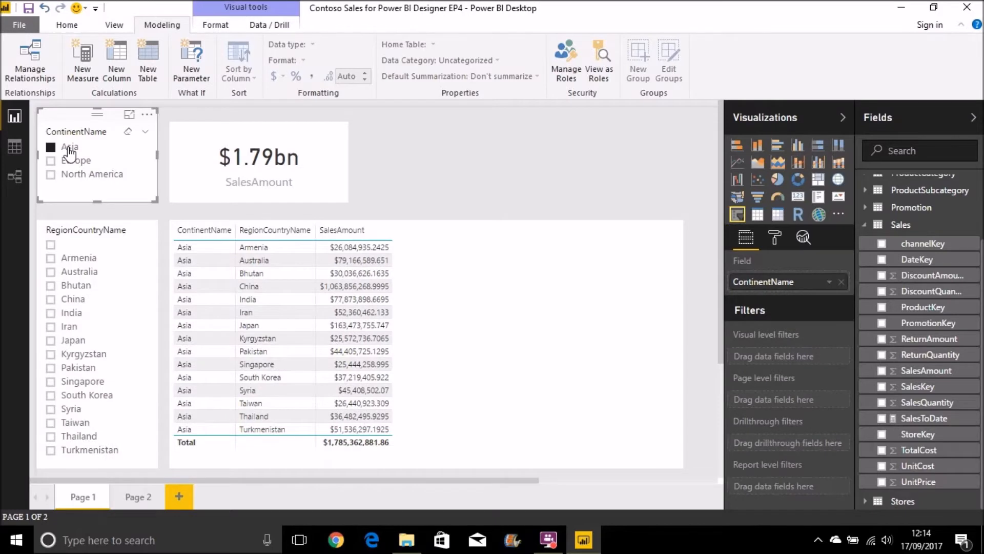
{"action": "mouse_move", "coordinate": [86, 147]}
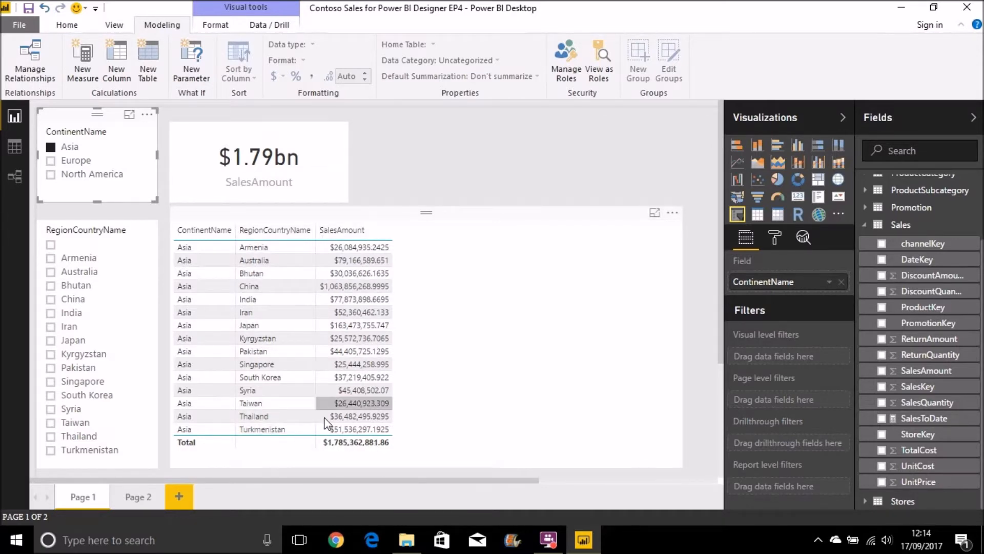
{"action": "mouse_move", "coordinate": [349, 452]}
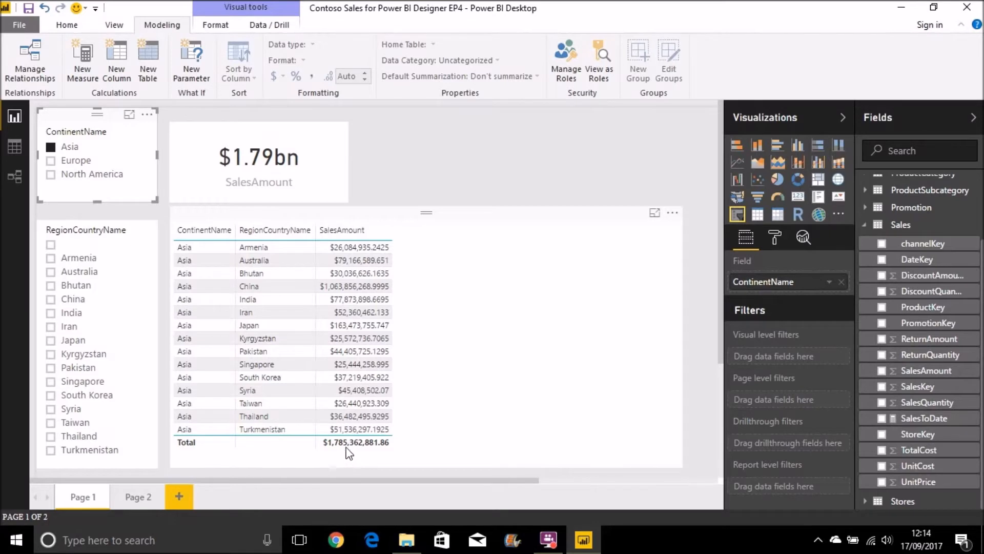
{"action": "left_click", "coordinate": [50, 147]}
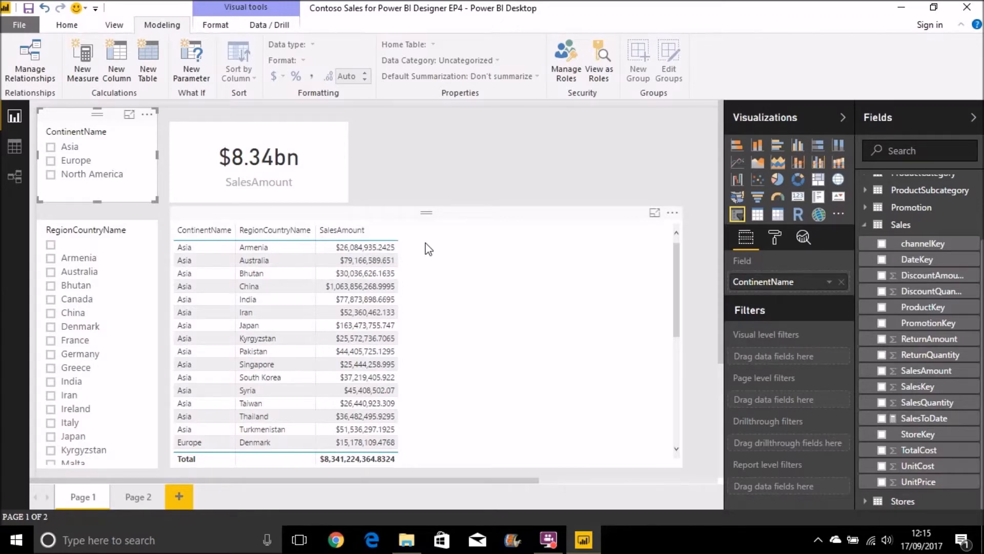
{"action": "mouse_move", "coordinate": [418, 452]}
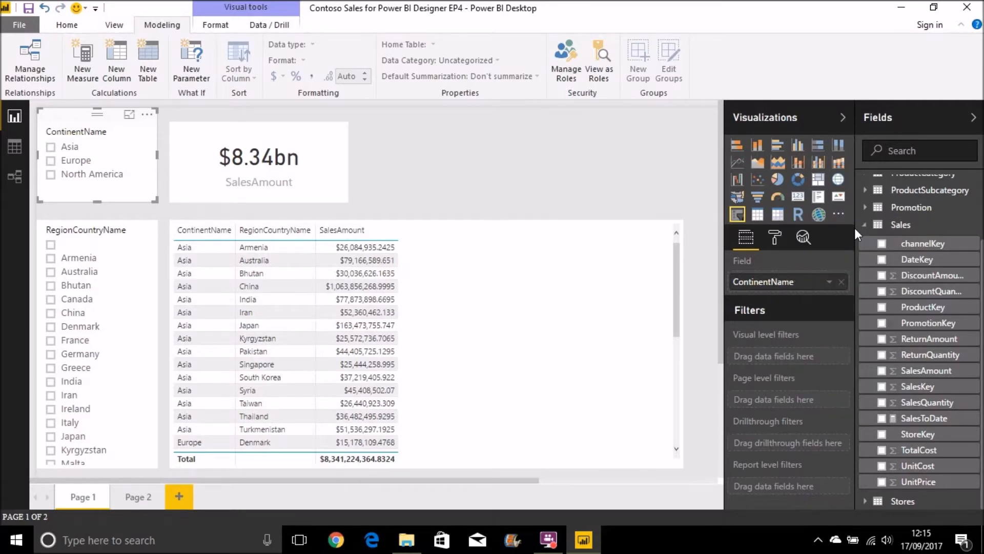
{"action": "left_click", "coordinate": [82, 60]}
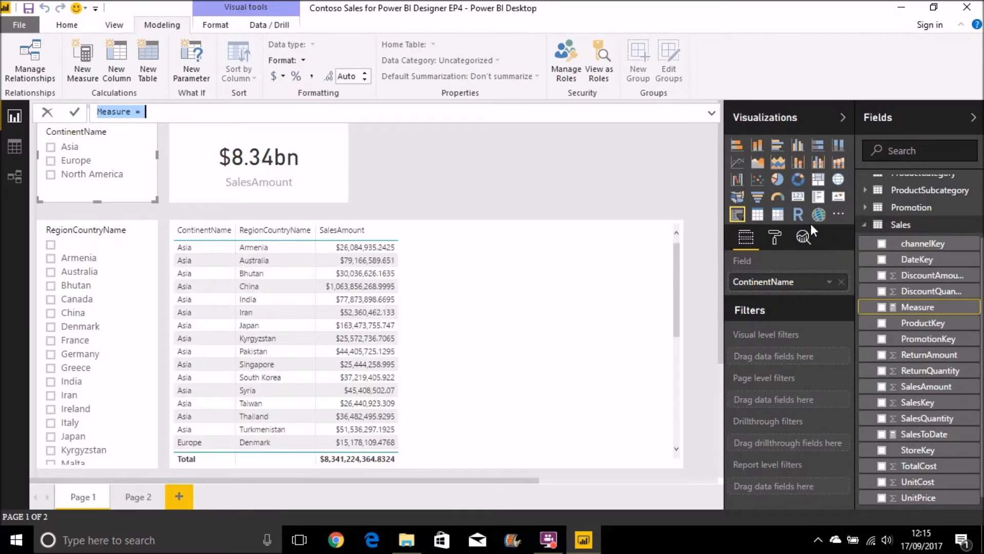
{"action": "type", "text": "TotalWorldSa"}
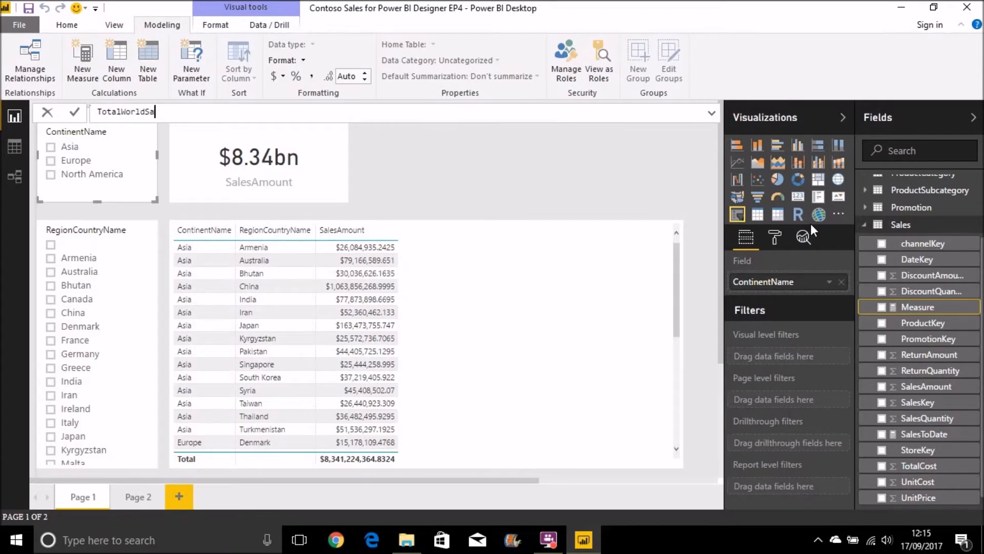
{"action": "type", "text": "les ="}
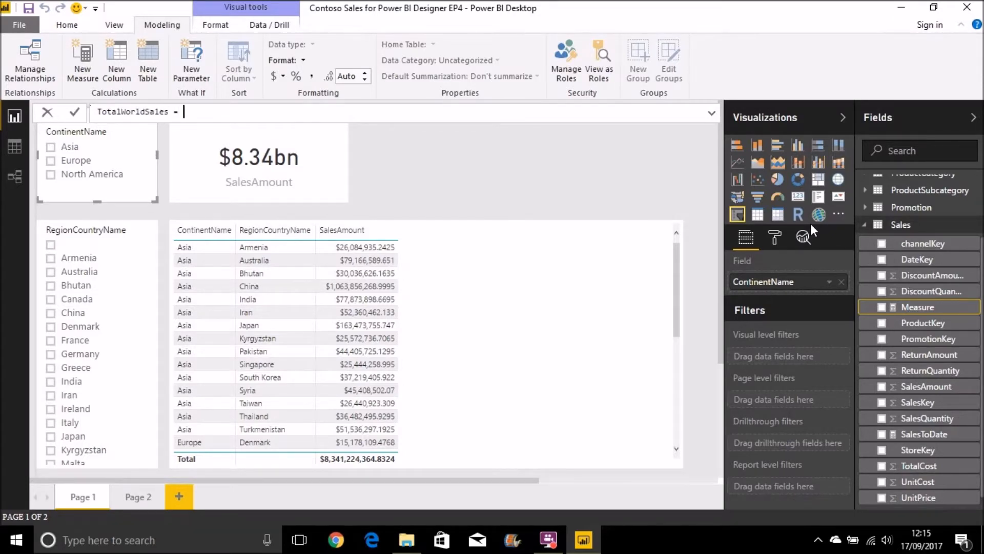
Define it as CALCULATE(SUM(Sales[SalesAmount]), ALL( over the Geography table
{"action": "type", "text": "CALCULATE("}
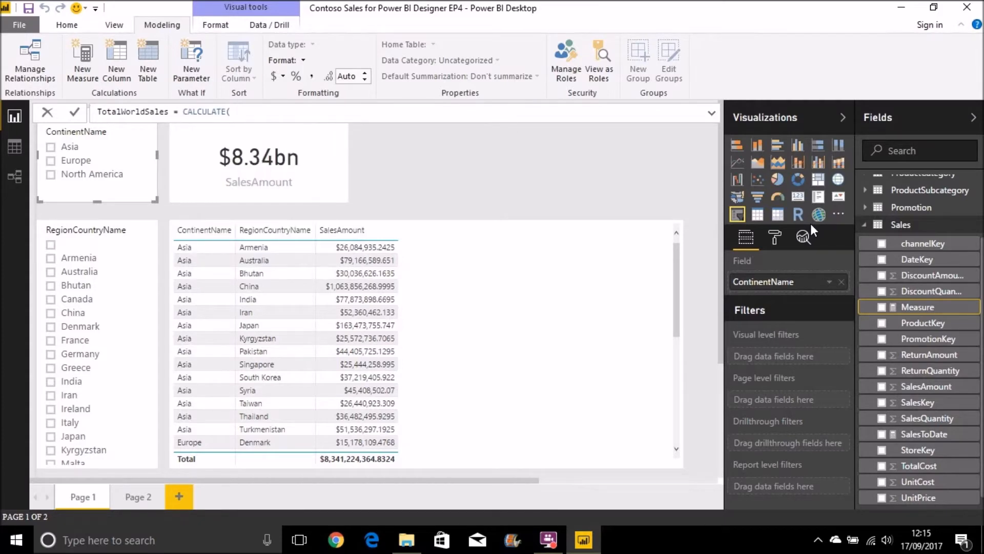
{"action": "type", "text": "SUM("}
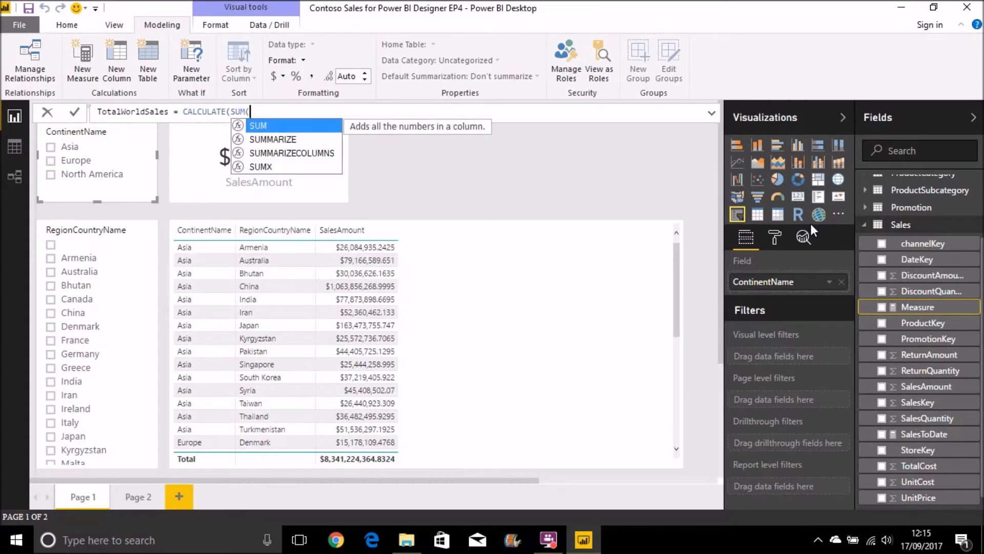
{"action": "type", "text": "Sales[SalesAmount"}
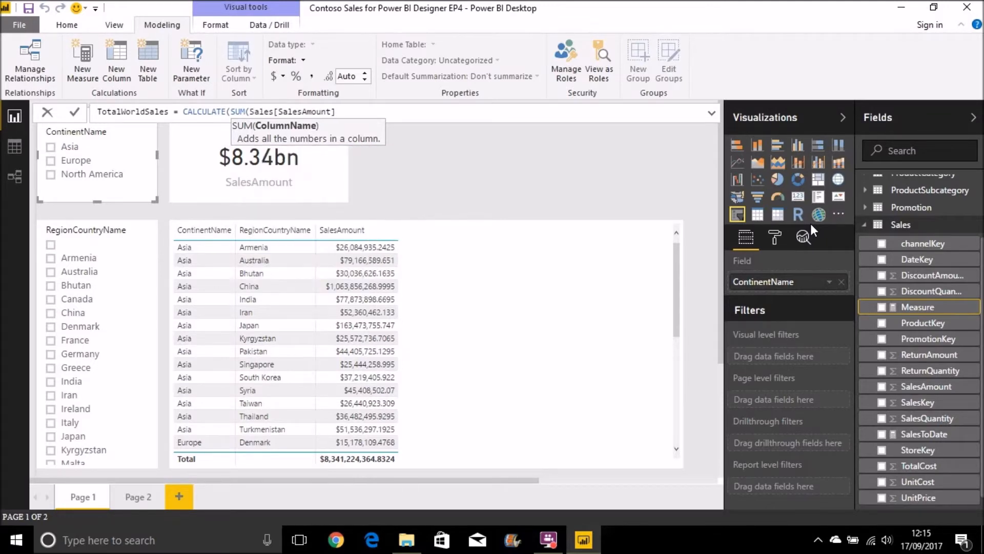
{"action": "type", "text": ","}
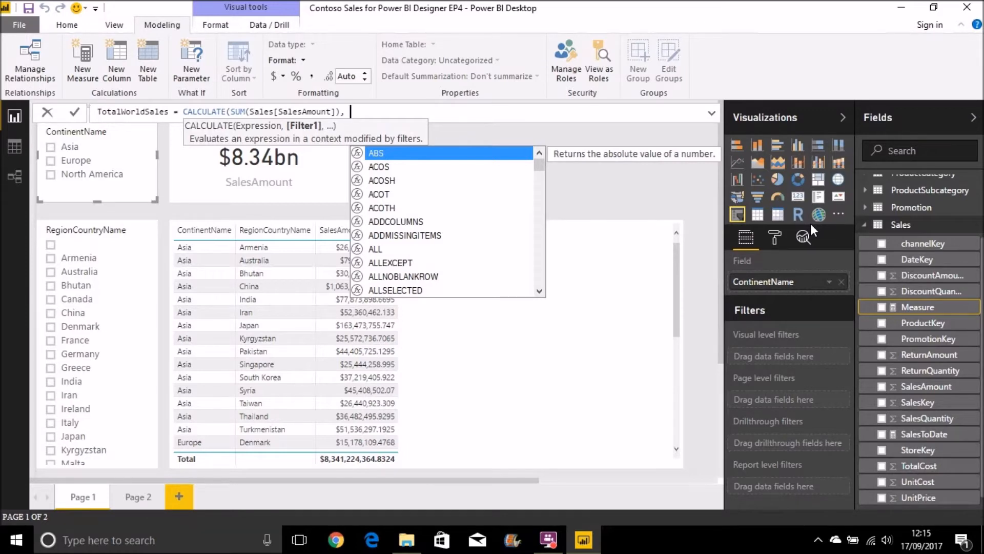
{"action": "type", "text": "ALL"}
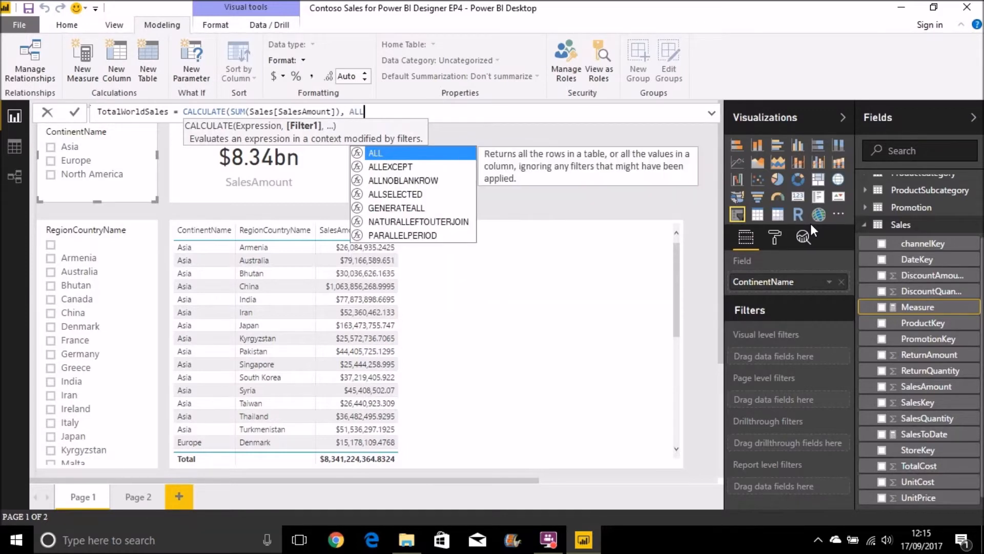
{"action": "type", "text": "("}
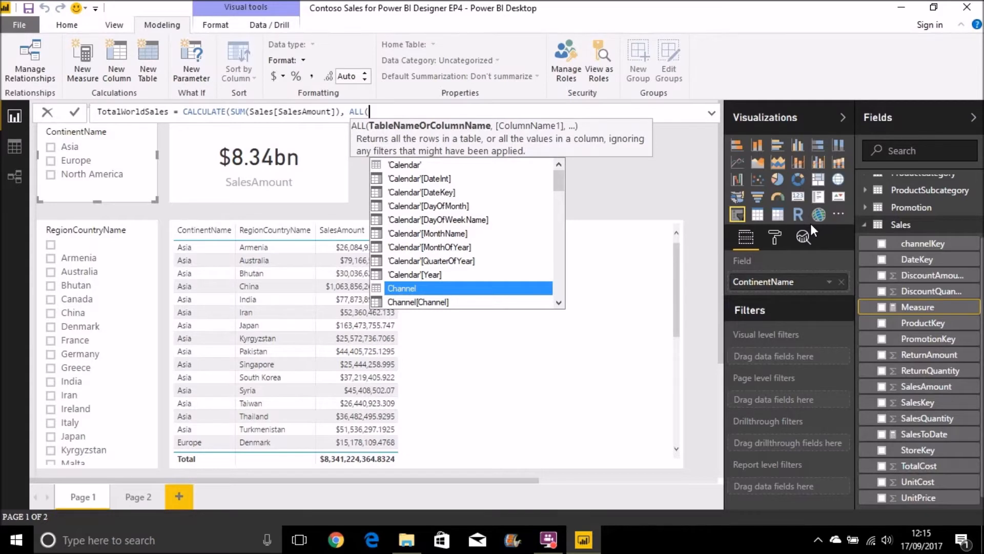
{"action": "type", "text": "G"}
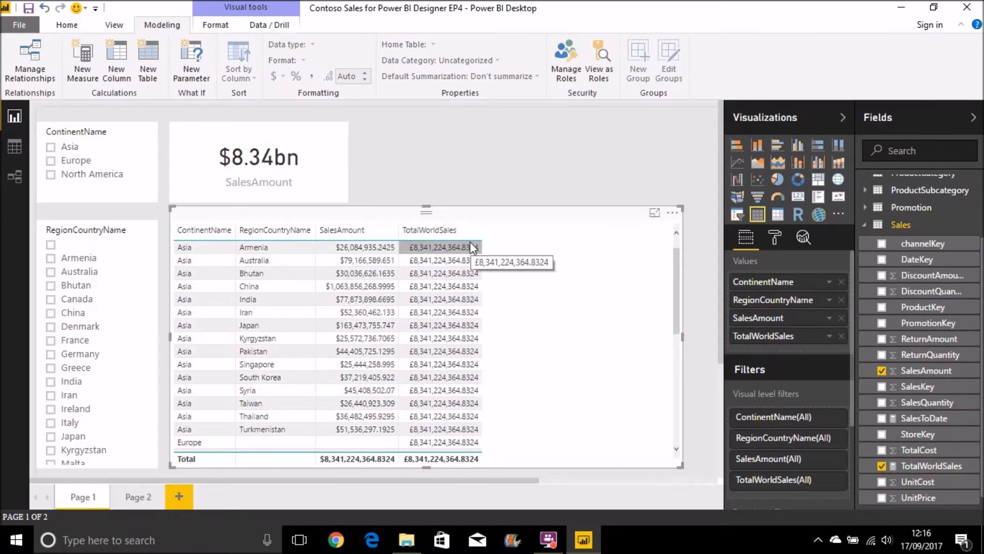
{"action": "mouse_move", "coordinate": [538, 169]}
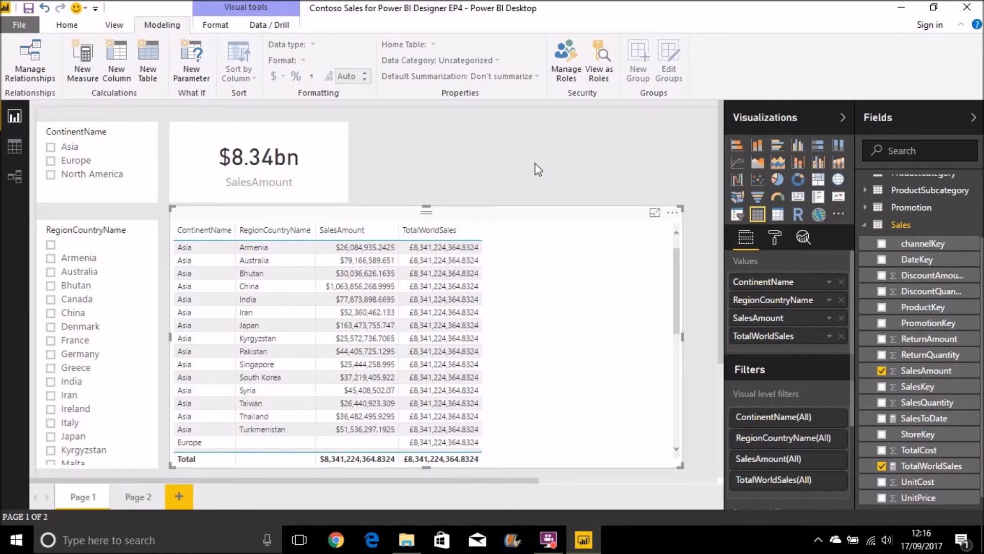
{"action": "mouse_move", "coordinate": [525, 189]}
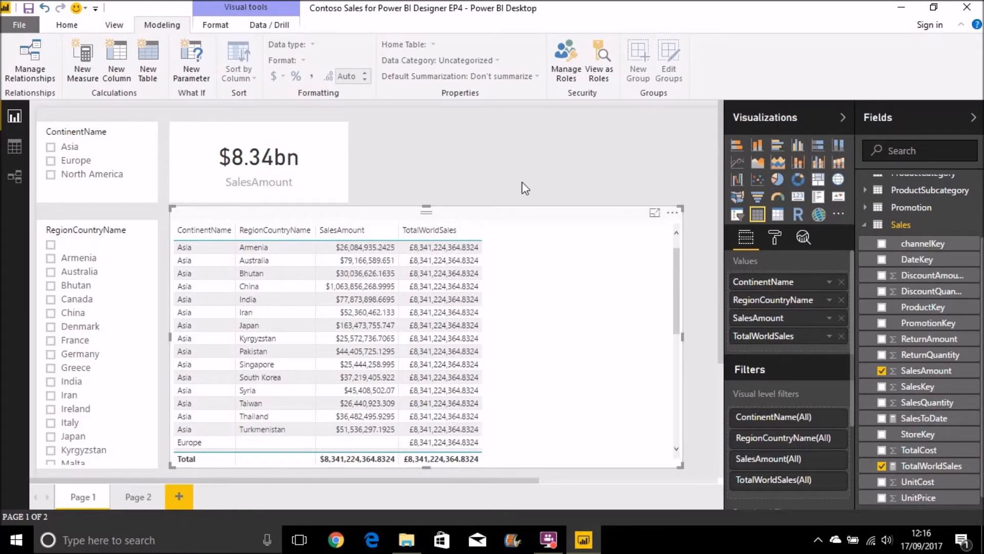
{"action": "mouse_move", "coordinate": [742, 211]}
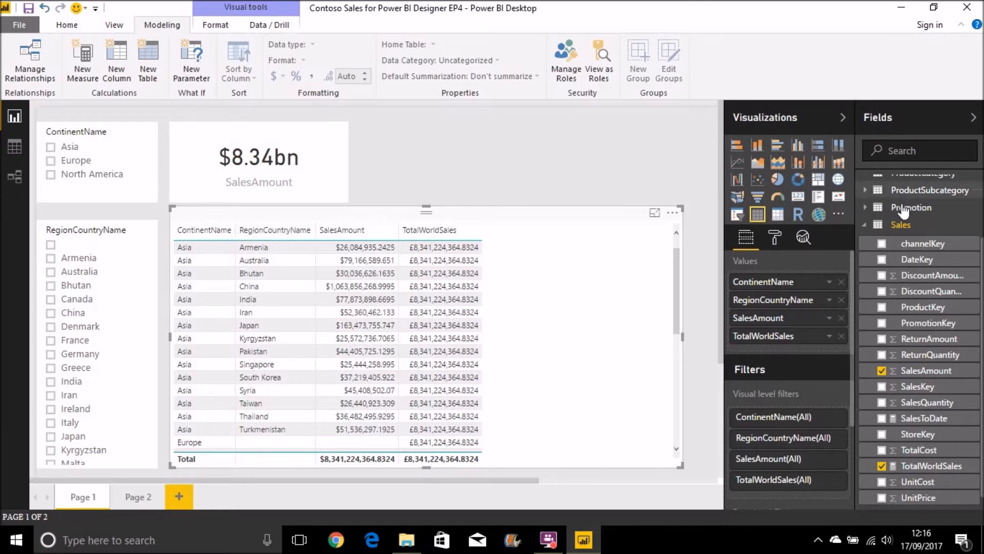
{"action": "mouse_move", "coordinate": [899, 236]}
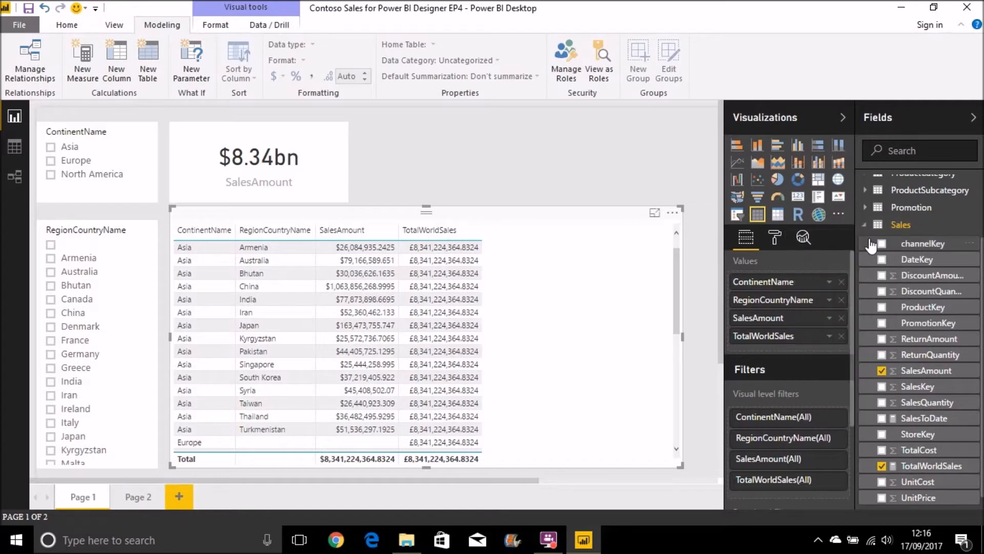
Create TotalContinentSales = CALCULATE(SUM(Sales[SalesAmount]), ALL(Geography[RegionCountryName]))
{"action": "left_click", "coordinate": [82, 60]}
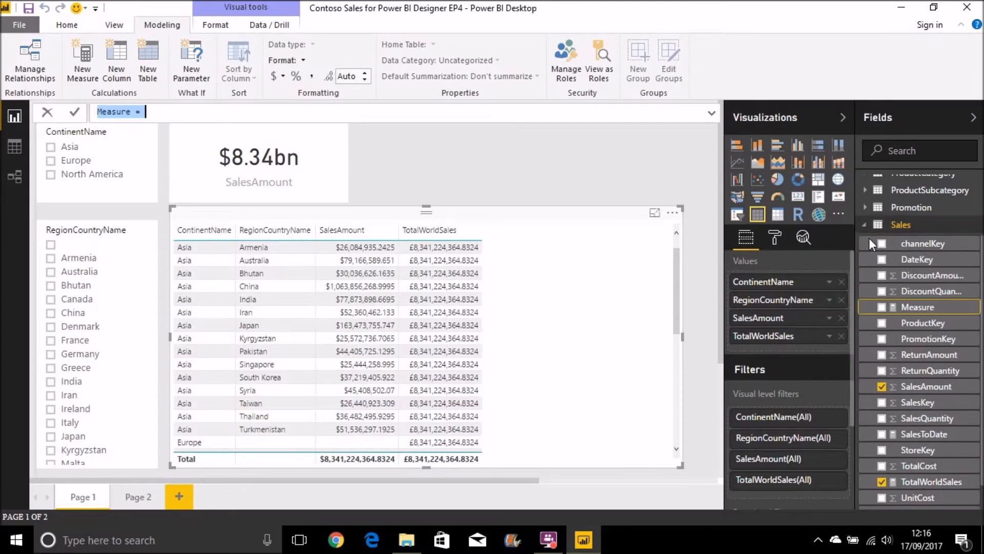
{"action": "type", "text": "TotalCon"}
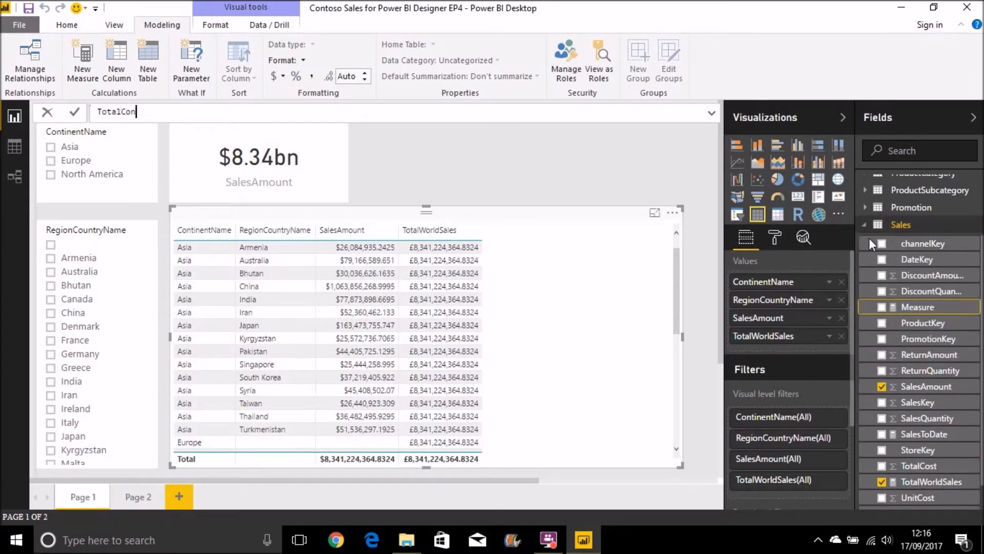
{"action": "type", "text": "tinen"}
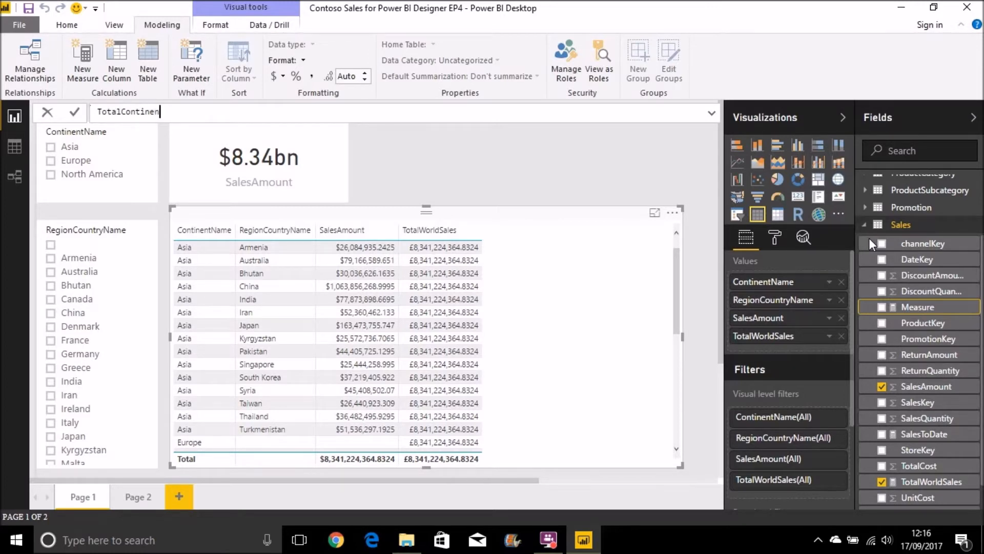
{"action": "type", "text": "tSales ="}
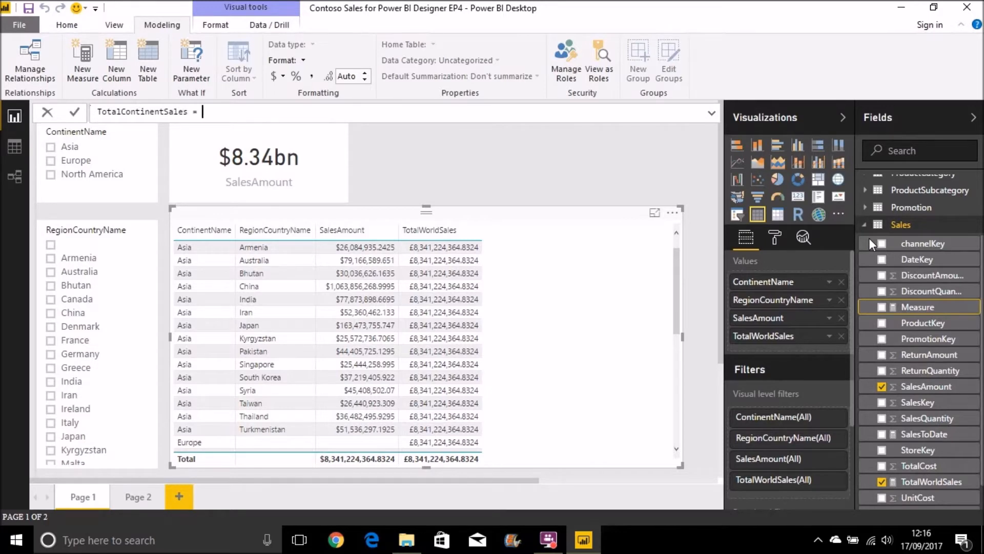
{"action": "type", "text": "CALL"}
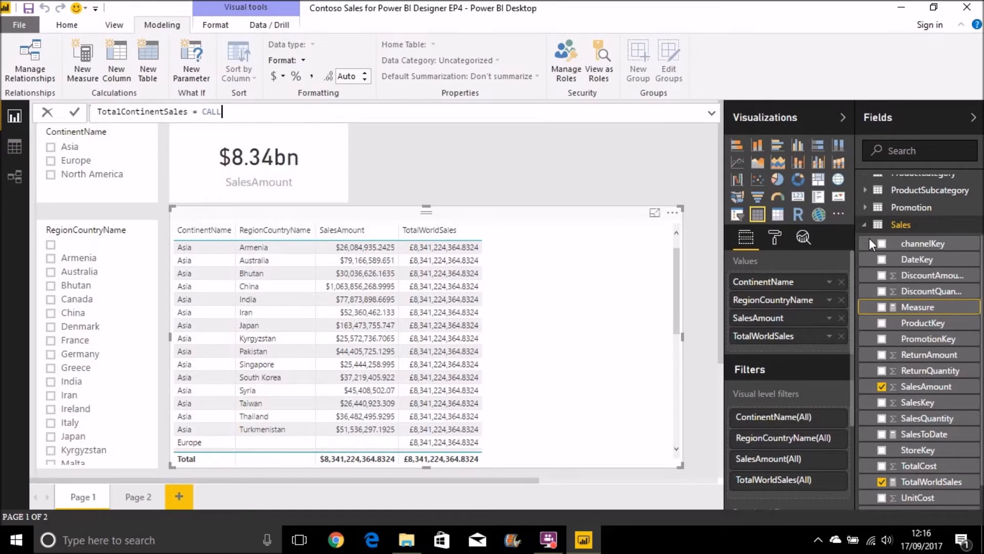
{"action": "type", "text": "CALCULATE("}
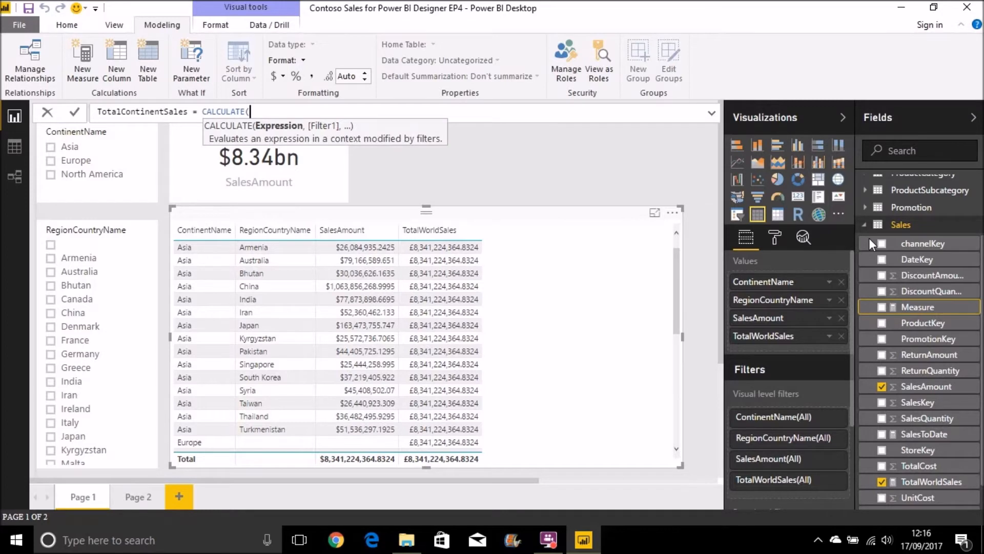
{"action": "type", "text": "SUM"}
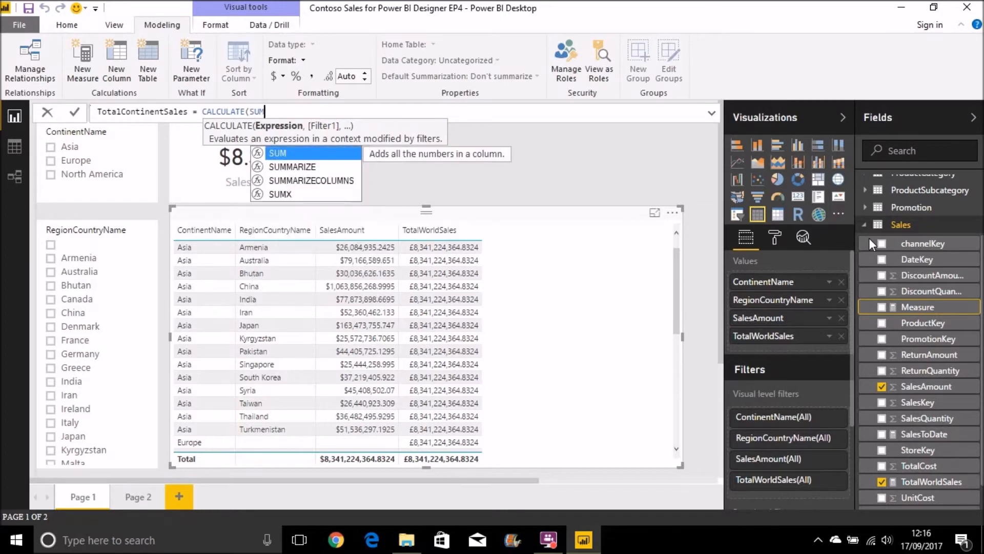
{"action": "type", "text": "Sq"}
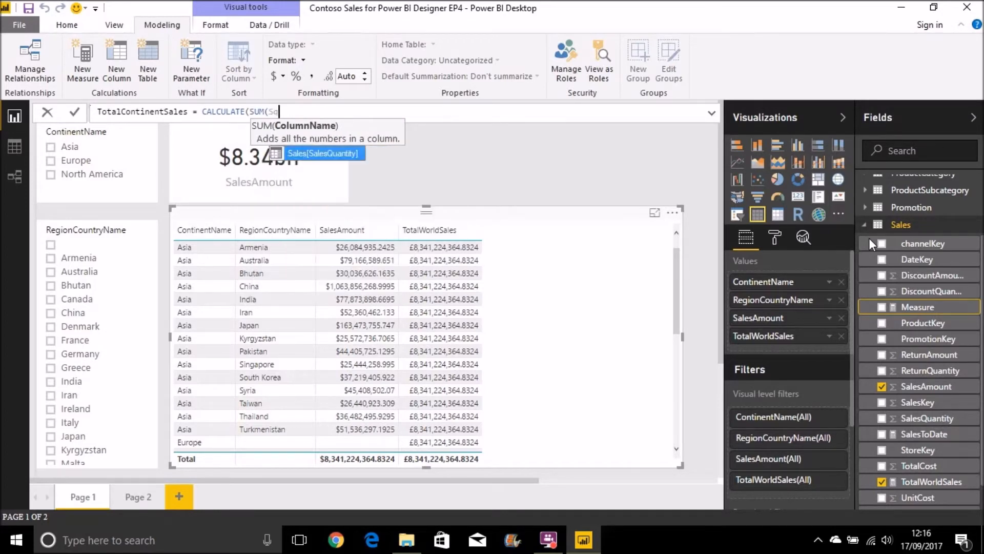
{"action": "type", "text": "alesAmount]"}
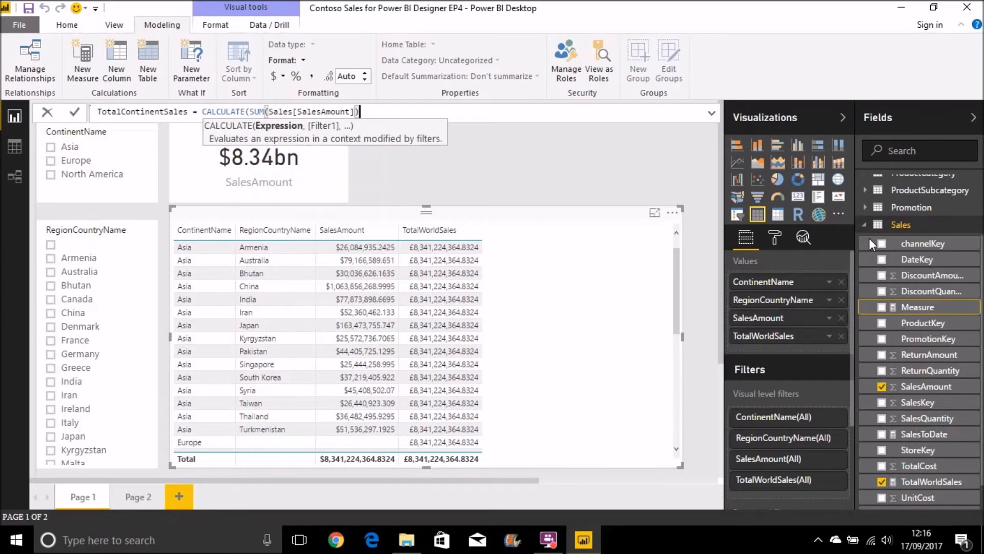
{"action": "type", "text": ", ALL"}
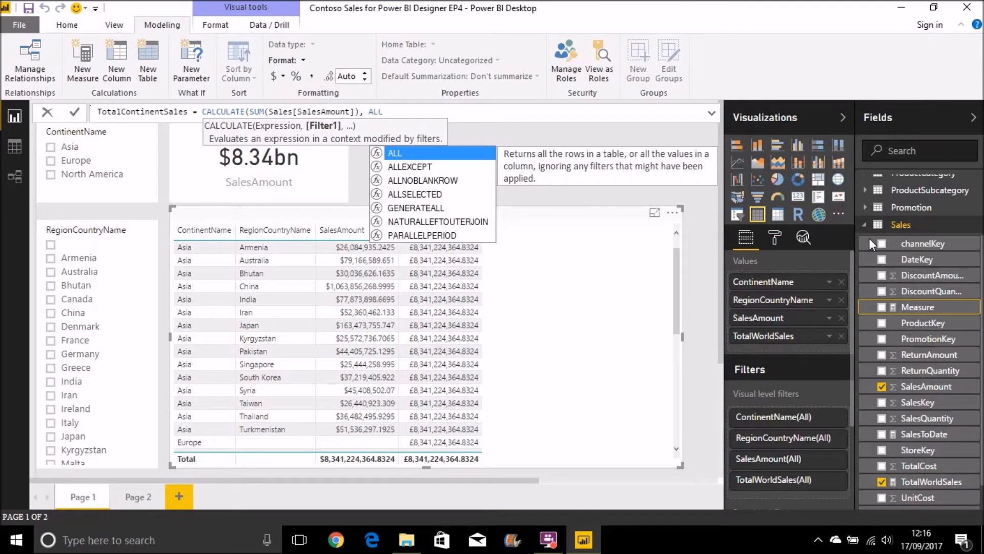
{"action": "type", "text": "("}
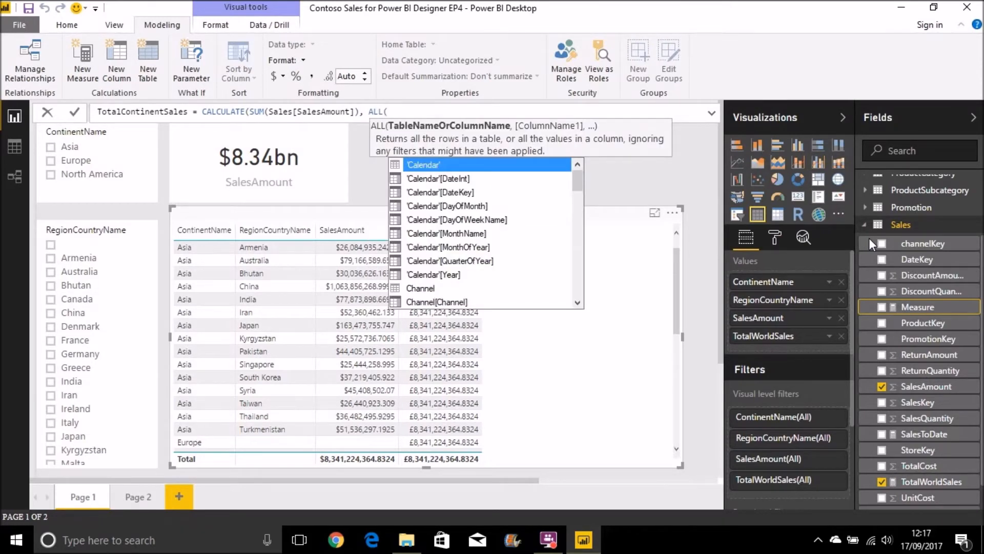
{"action": "type", "text": "Geography[RegionCountryName"}
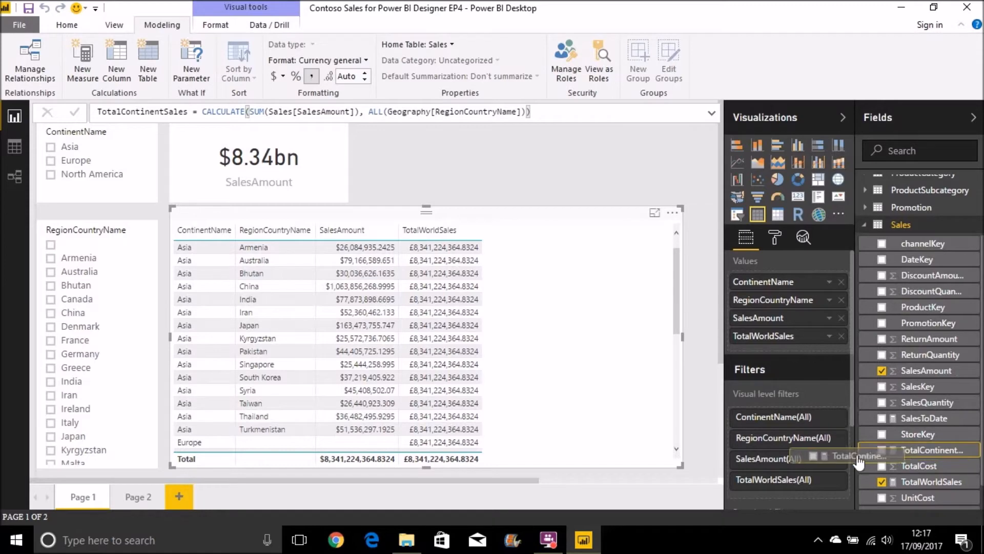
Add TotalContinentSales to the table, check it with the ContinentName slicer, then clear the slicer
{"action": "left_click", "coordinate": [883, 449]}
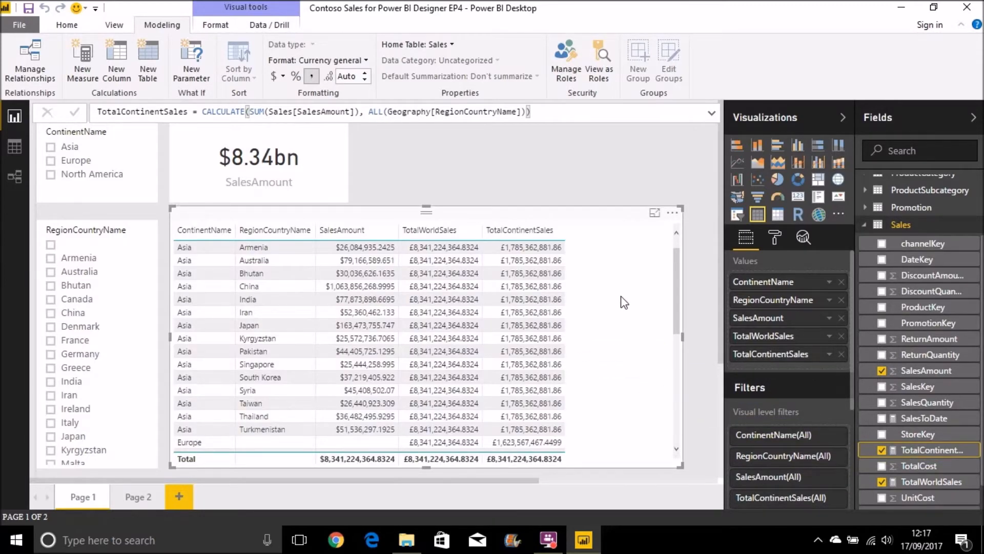
{"action": "mouse_move", "coordinate": [114, 154]}
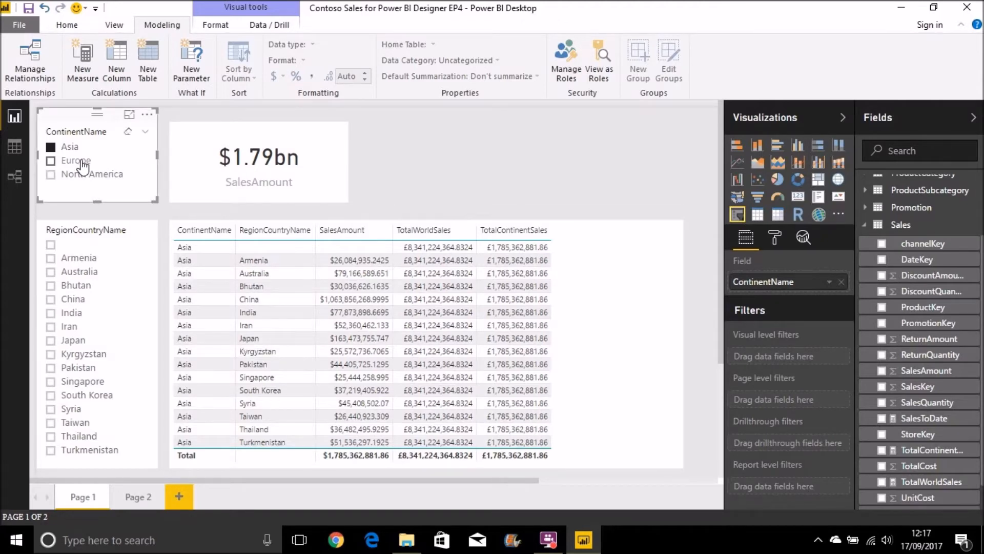
{"action": "left_click", "coordinate": [50, 161]}
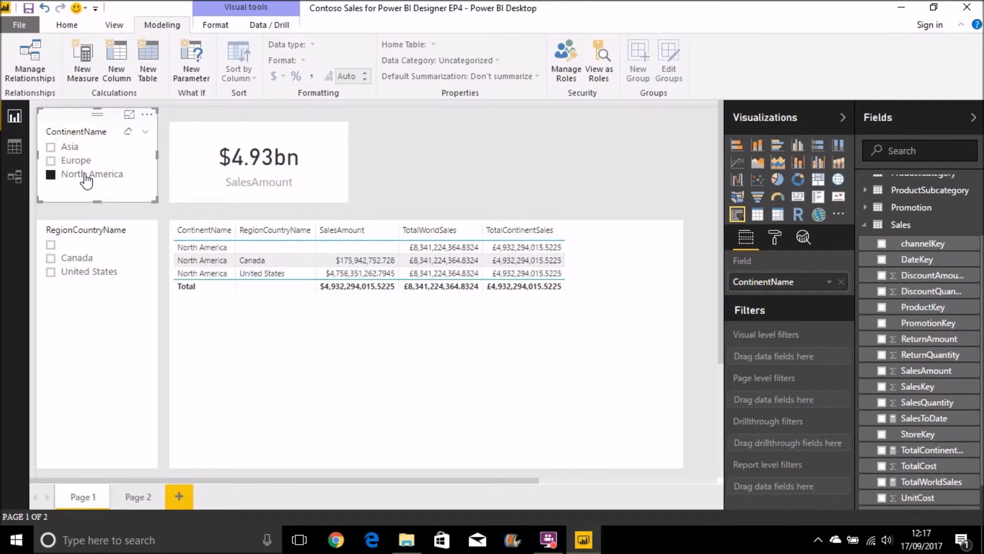
{"action": "left_click", "coordinate": [51, 174]}
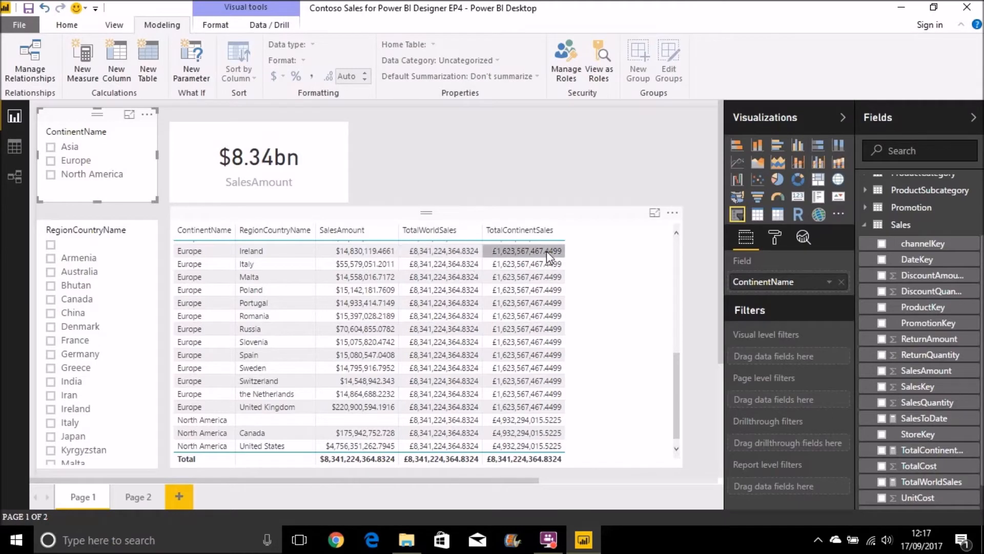
{"action": "left_click", "coordinate": [364, 250]}
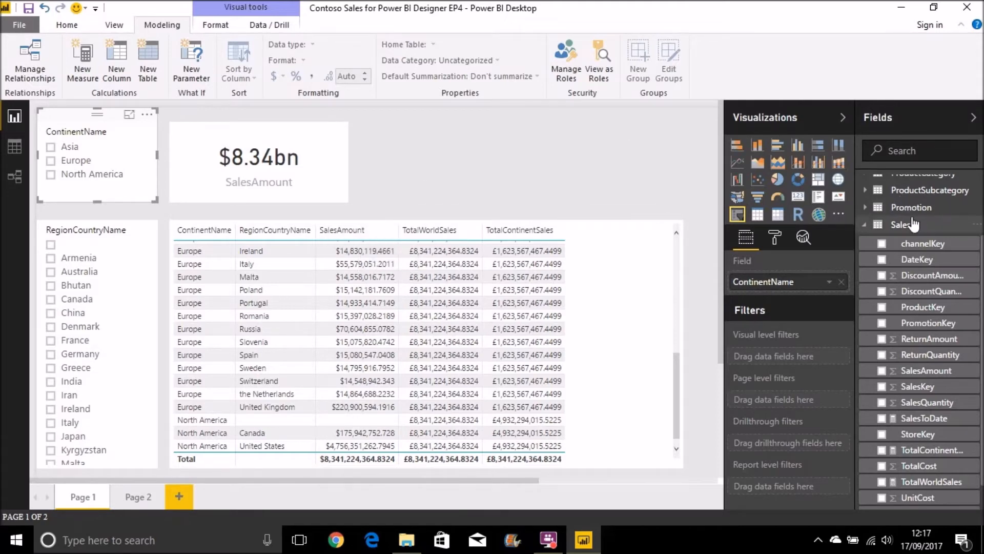
{"action": "mouse_move", "coordinate": [910, 225]}
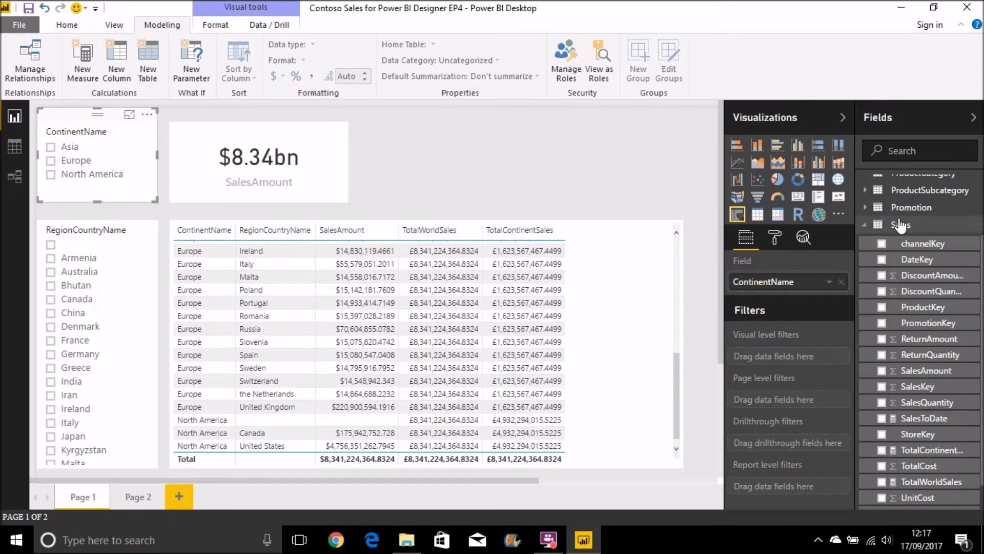
{"action": "left_click", "coordinate": [82, 59]}
{"action": "type", "text": "%"}
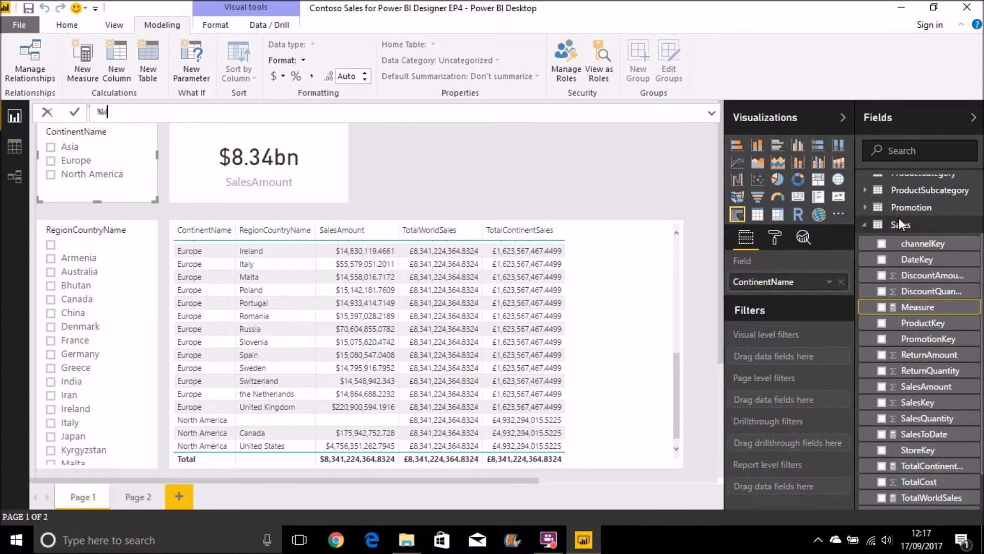
Enter %WorldSales = DIVIDE(SUM(Sales[SalesAmount]), [TotalWorldSales], 0)
{"action": "type", "text": "WorldSales"}
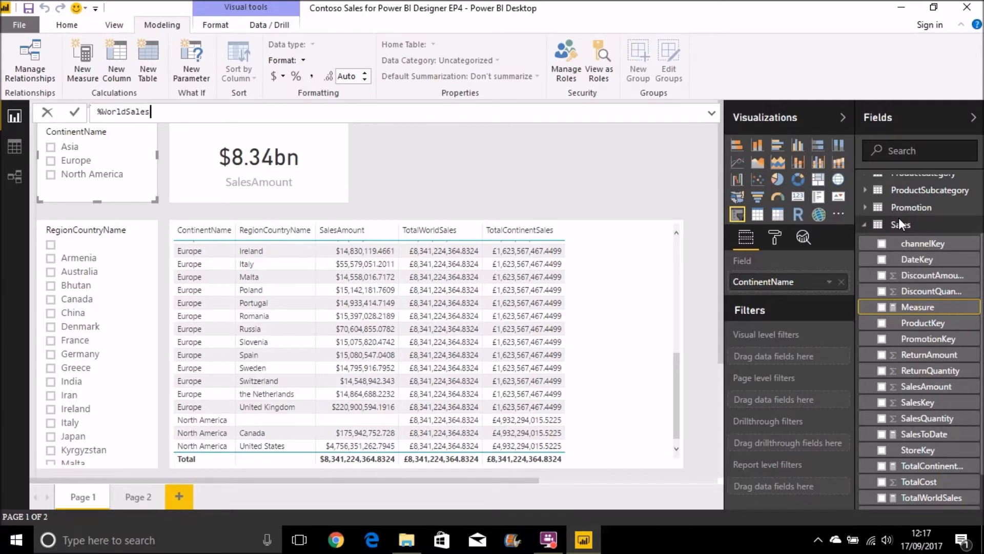
{"action": "type", "text": "= DID"}
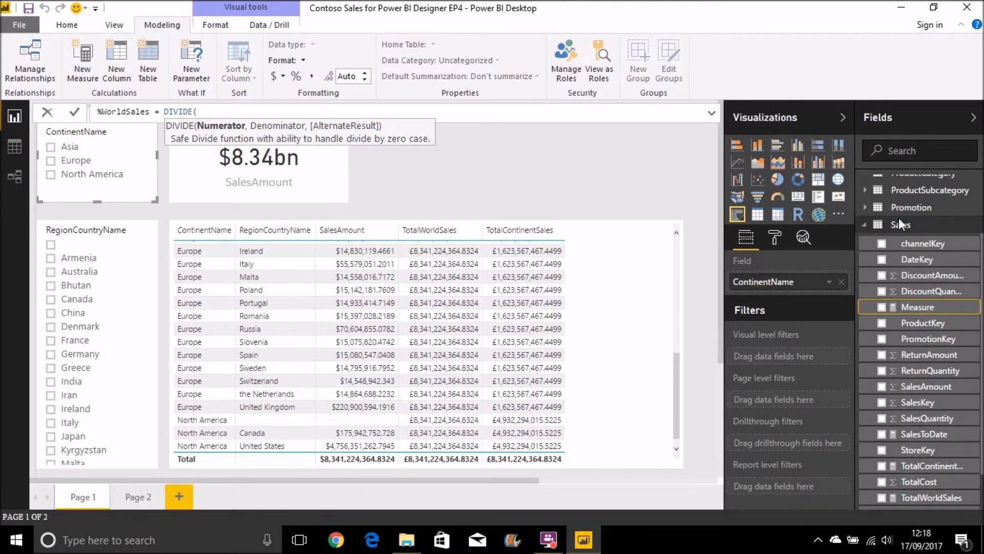
{"action": "type", "text": "Sum("}
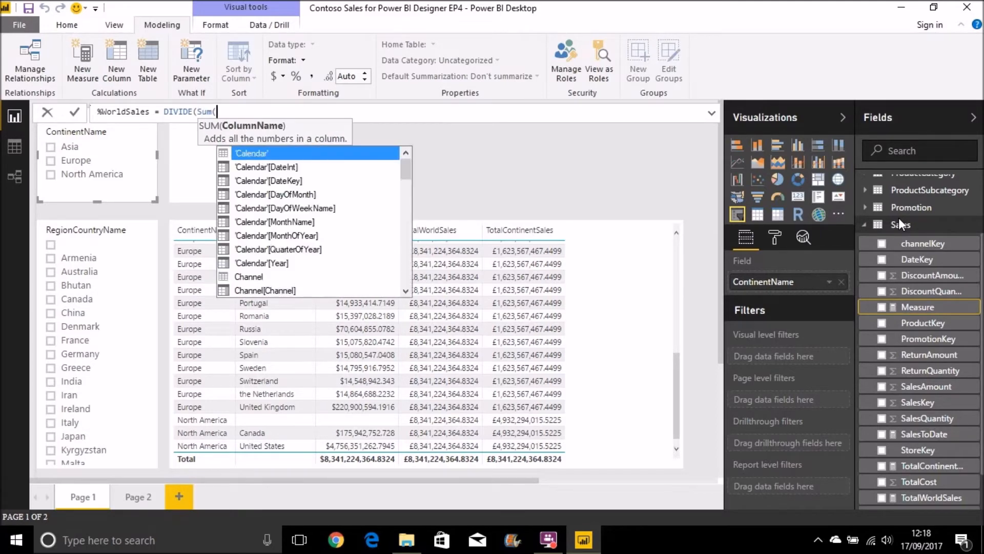
{"action": "type", "text": "s[SalesAmount"}
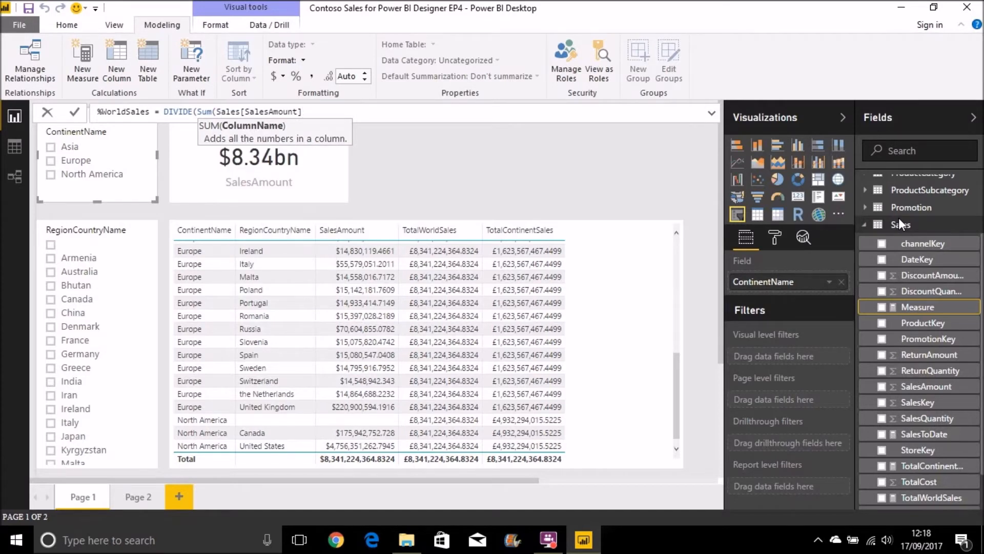
{"action": "type", "text": ")"}
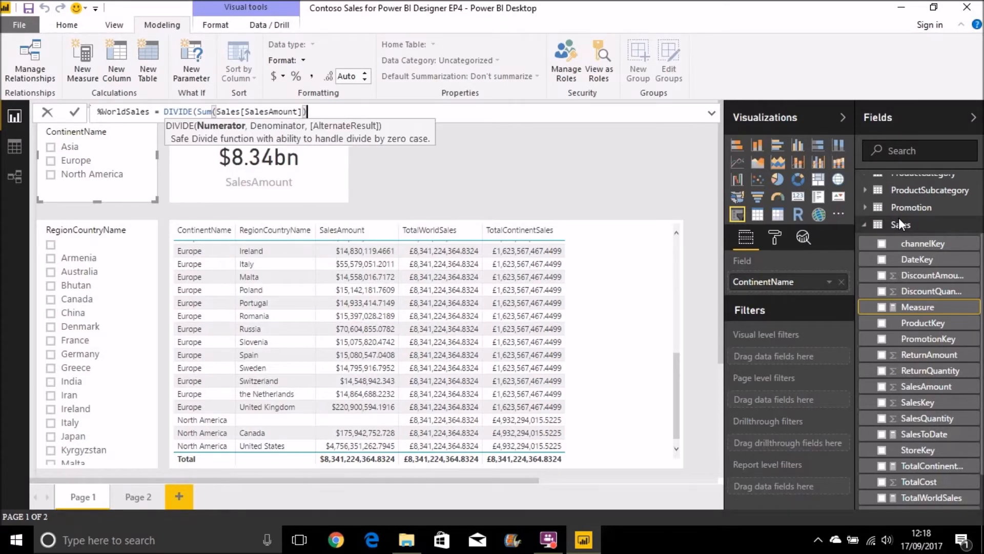
{"action": "type", "text": ","}
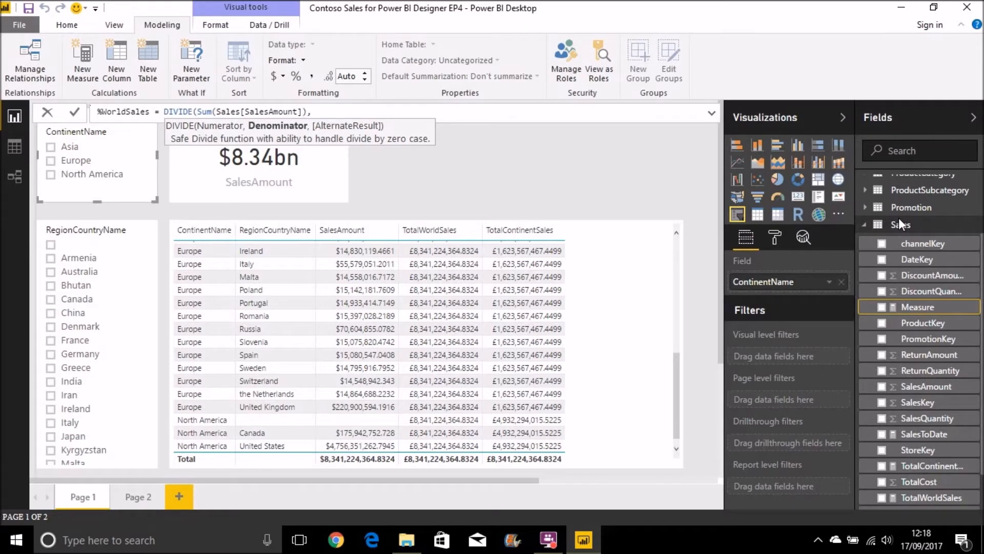
{"action": "type", "text": "[TotalWorldSales]"}
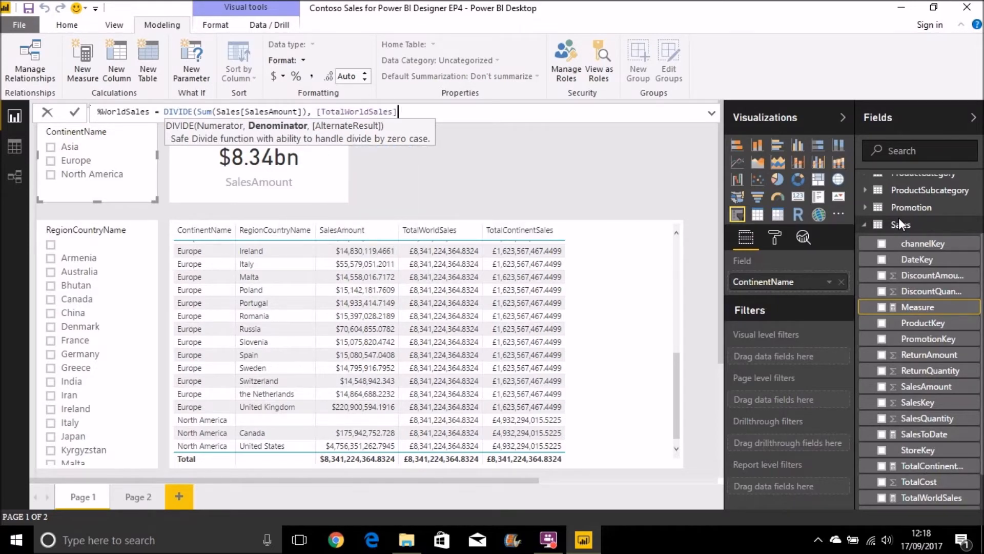
{"action": "type", "text": ", 0)"}
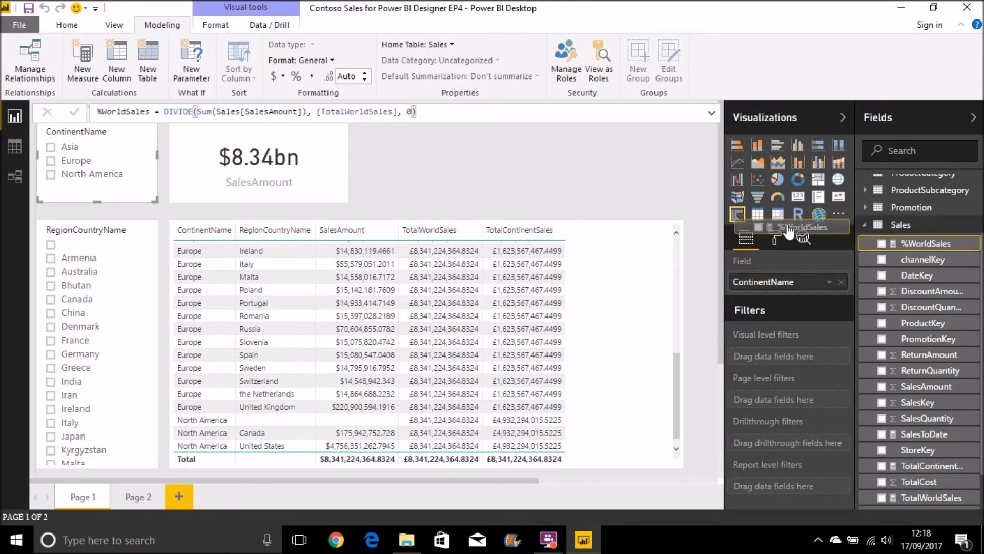
Add %WorldSales to the table and format it as a percentage
{"action": "left_click", "coordinate": [883, 251]}
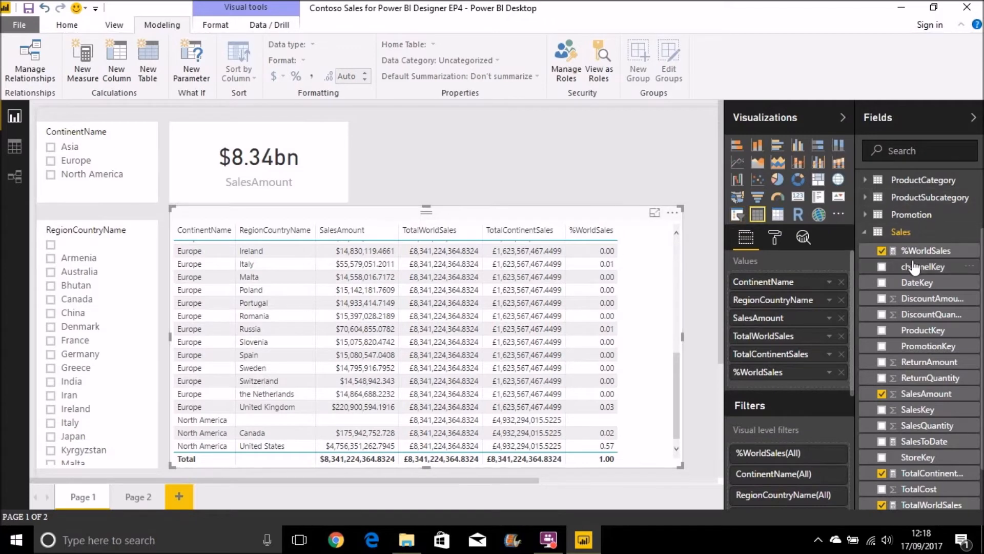
{"action": "left_click", "coordinate": [922, 250]}
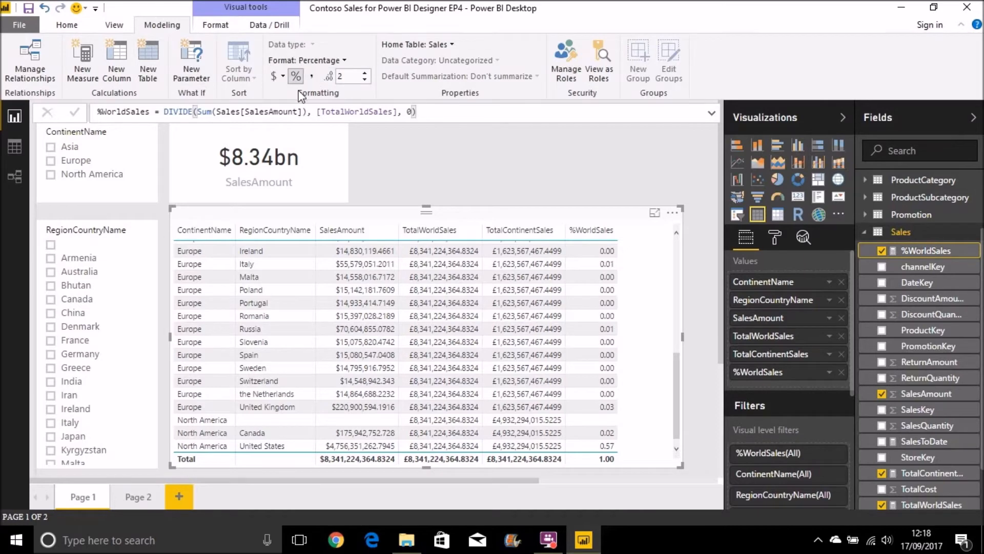
{"action": "left_click", "coordinate": [295, 76]}
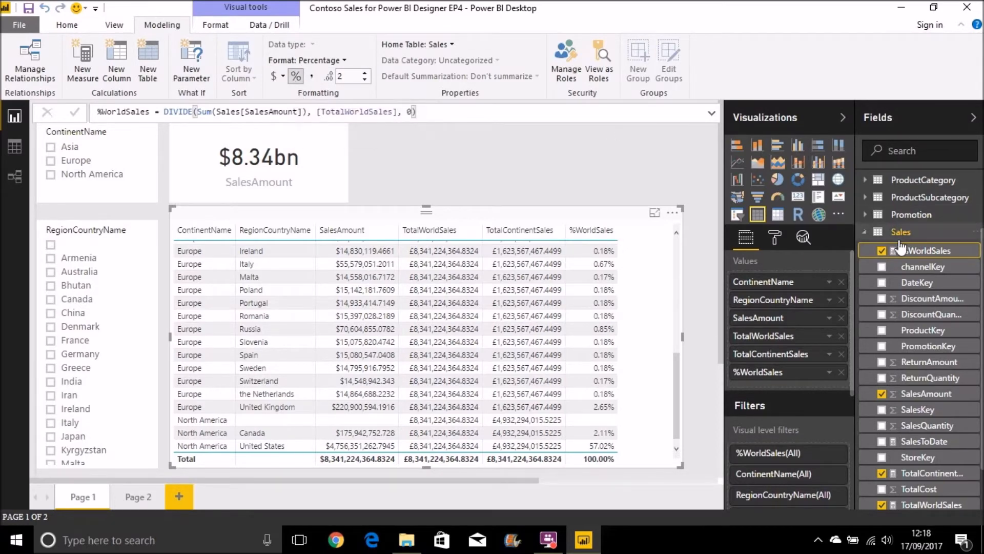
Create %ContinentSales = DIVIDE(SUM(Sales[SalesAmount]), [TotalContinentSales], 0), percentage-formatted, in the table
{"action": "right_click", "coordinate": [901, 231]}
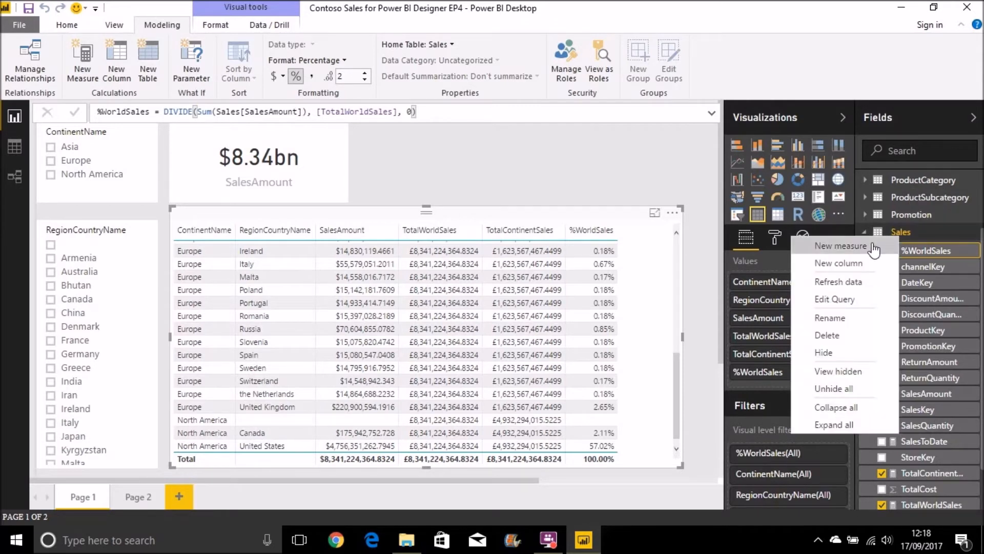
{"action": "mouse_move", "coordinate": [872, 245]}
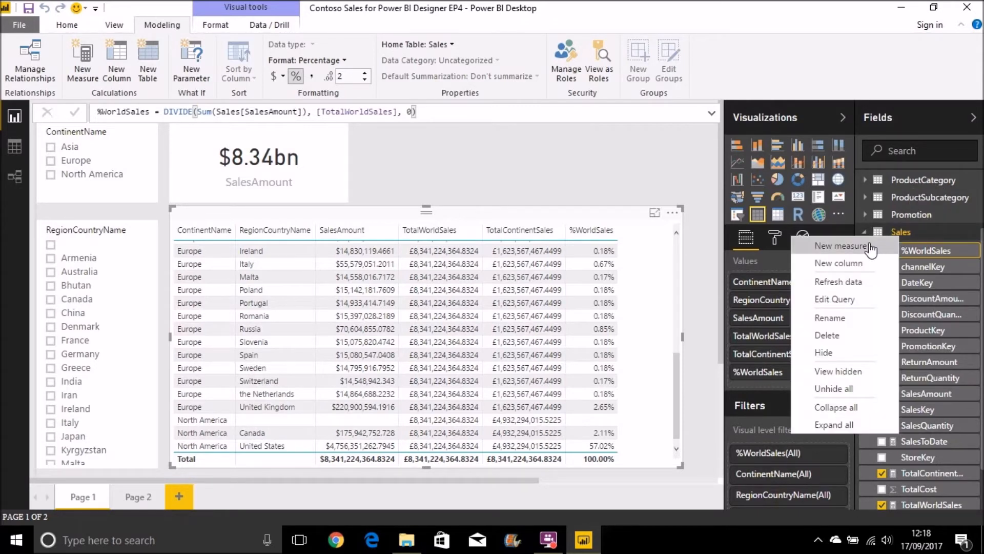
{"action": "left_click", "coordinate": [839, 245]}
{"action": "type", "text": "%"}
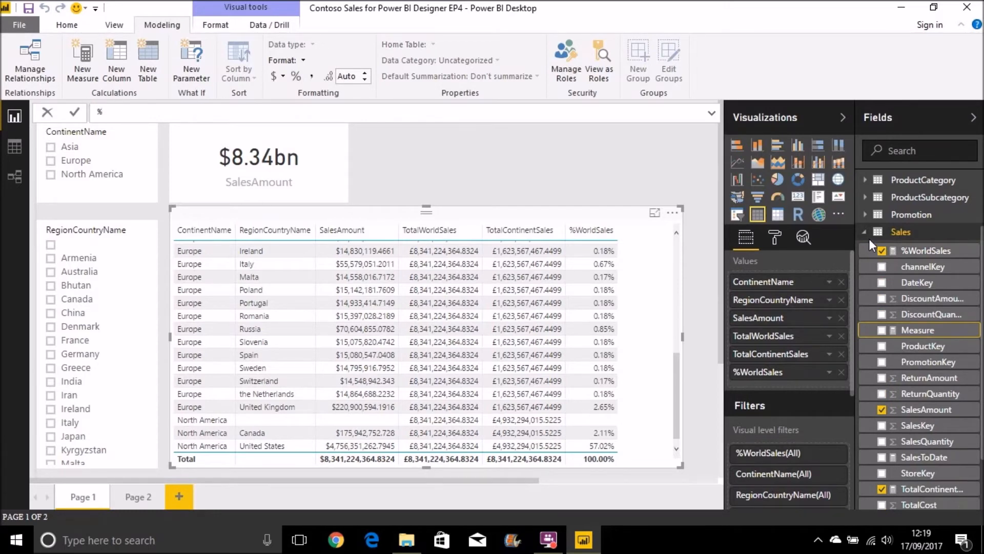
{"action": "type", "text": "Continent"}
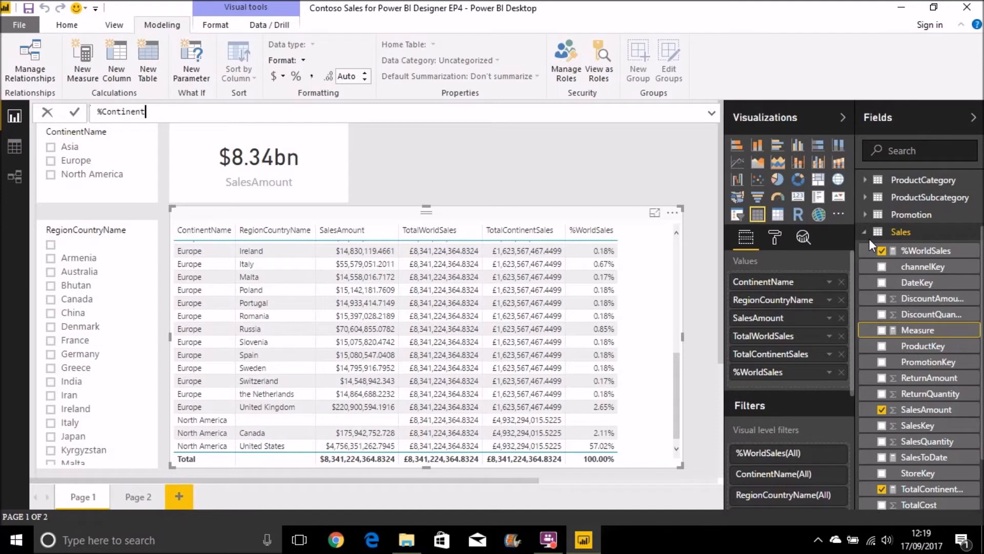
{"action": "type", "text": "Salws"}
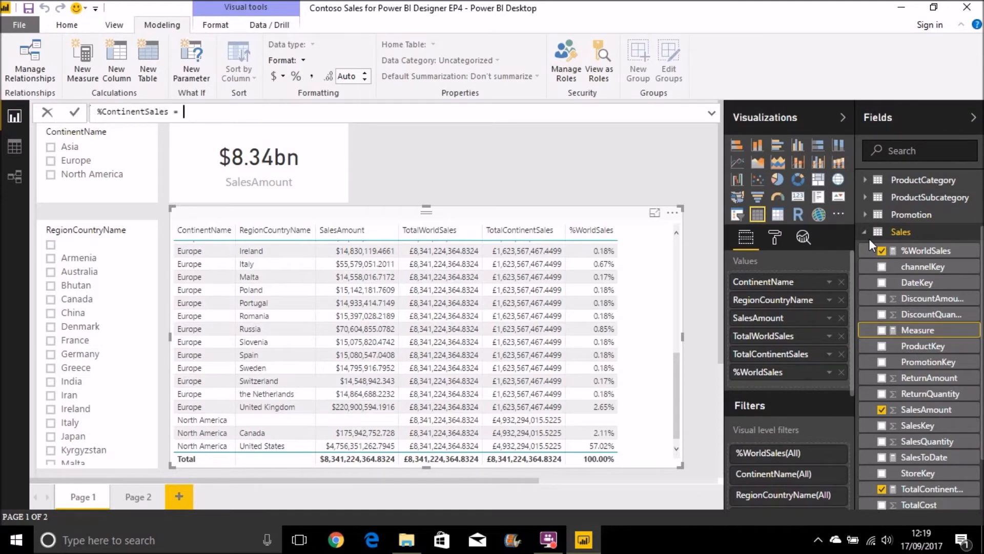
{"action": "type", "text": "DIVIDE(SUM("}
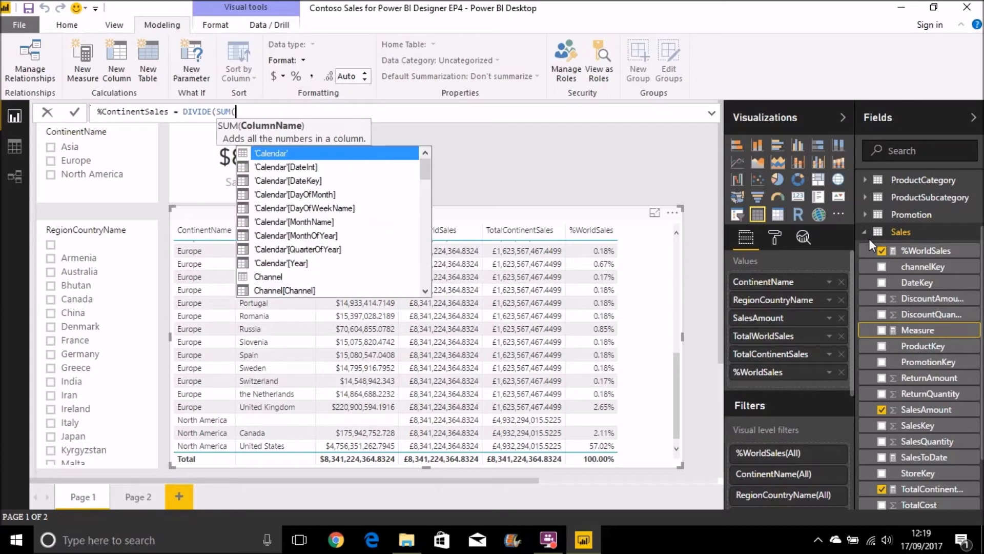
{"action": "type", "text": "S"}
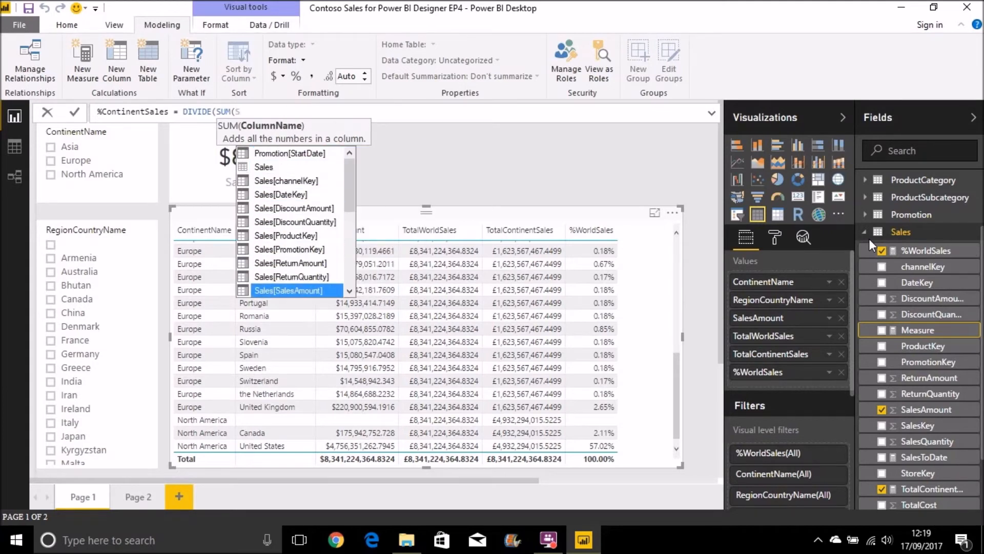
{"action": "left_click", "coordinate": [288, 290]}
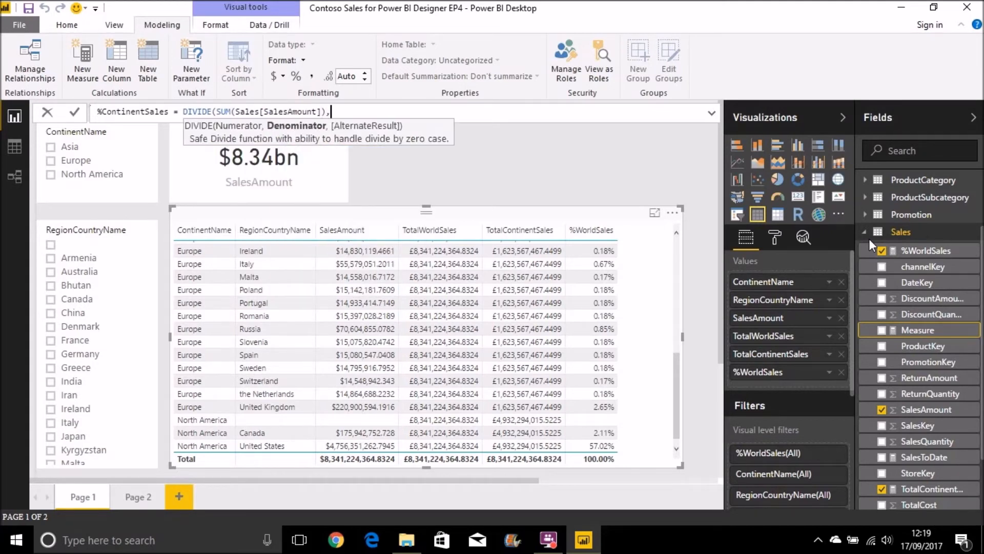
{"action": "type", "text": "T"}
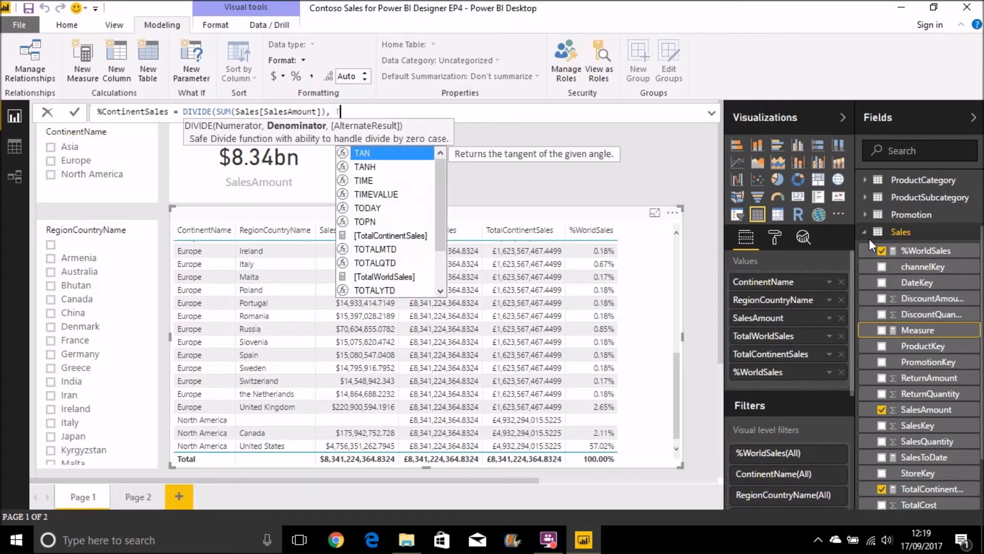
{"action": "type", "text": "[TotalContinentSales]"}
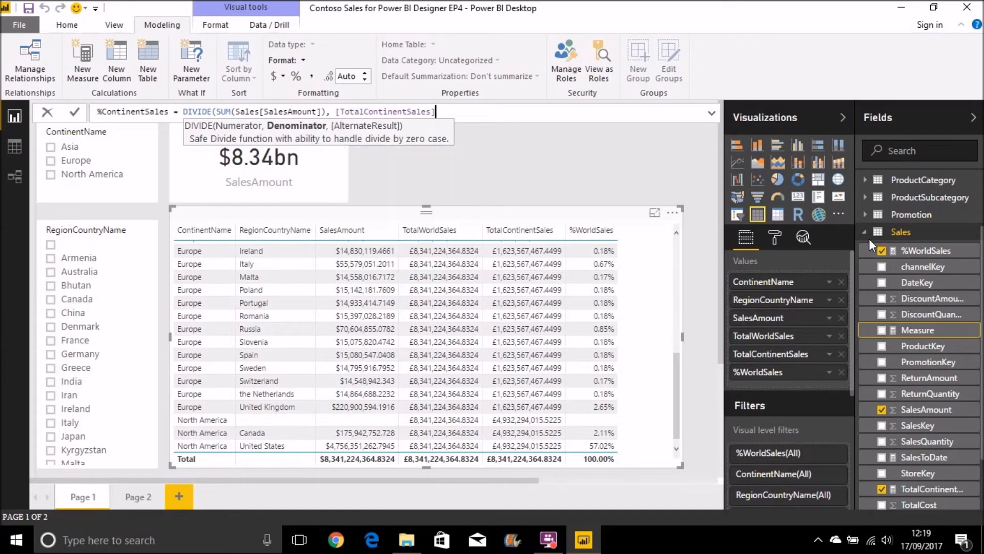
{"action": "type", "text": ", 0)"}
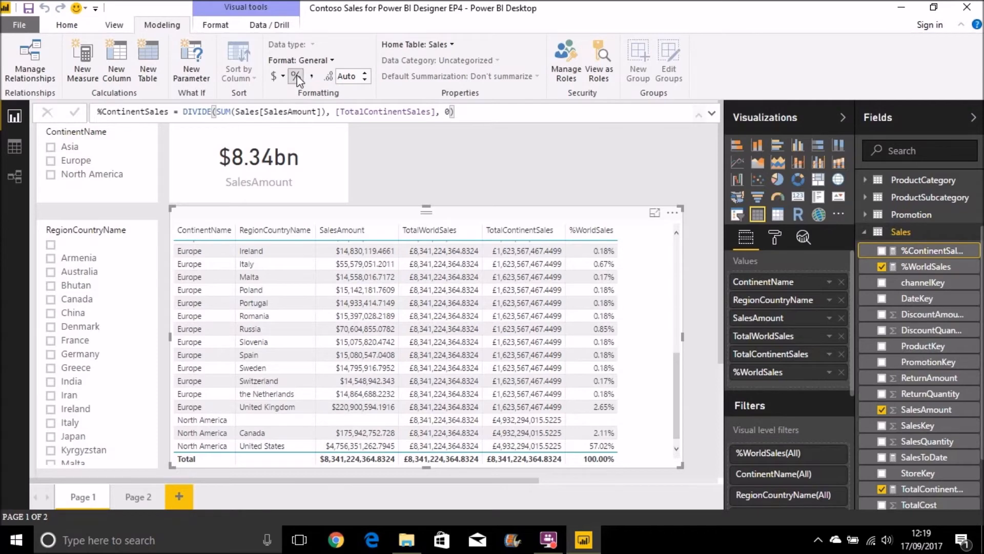
{"action": "left_click", "coordinate": [295, 76]}
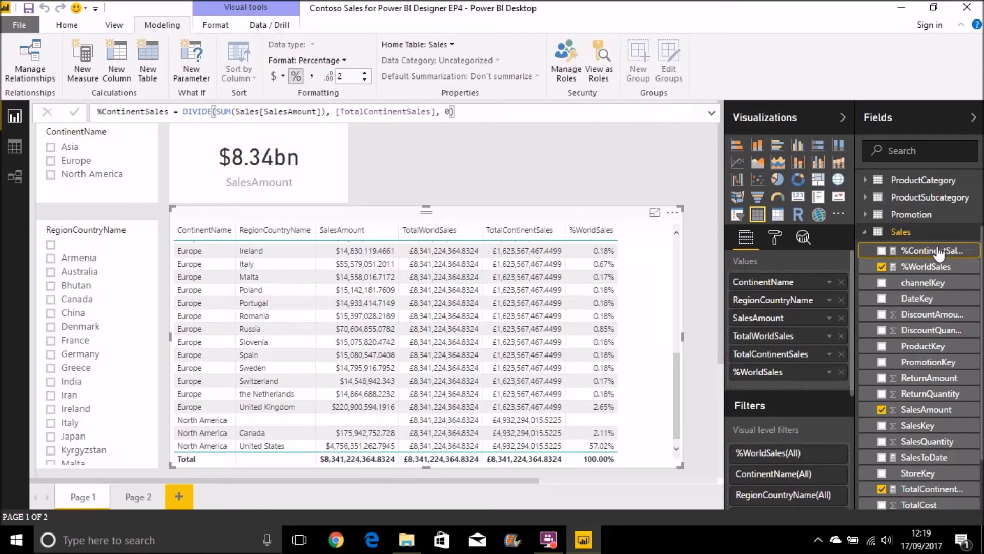
{"action": "left_click", "coordinate": [885, 250]}
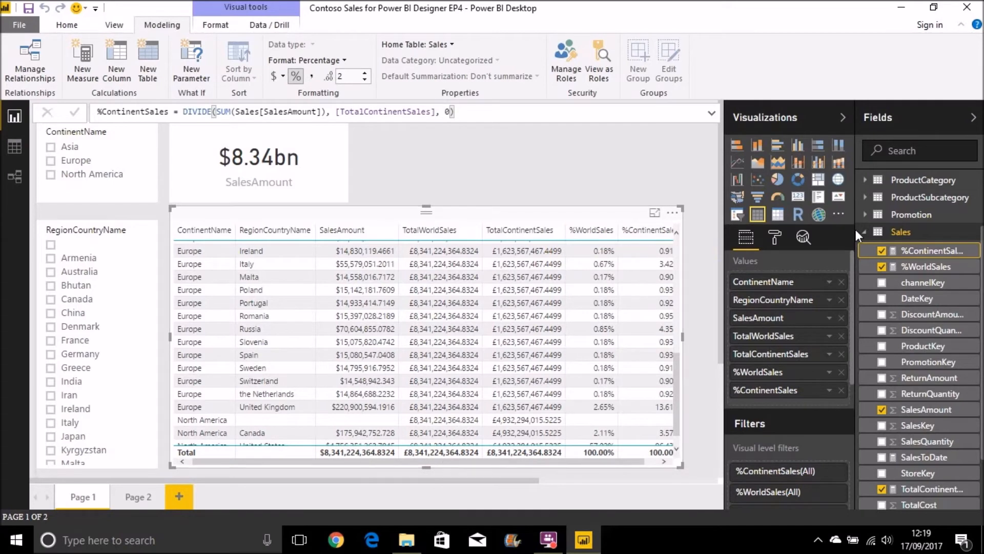
{"action": "mouse_move", "coordinate": [793, 281]}
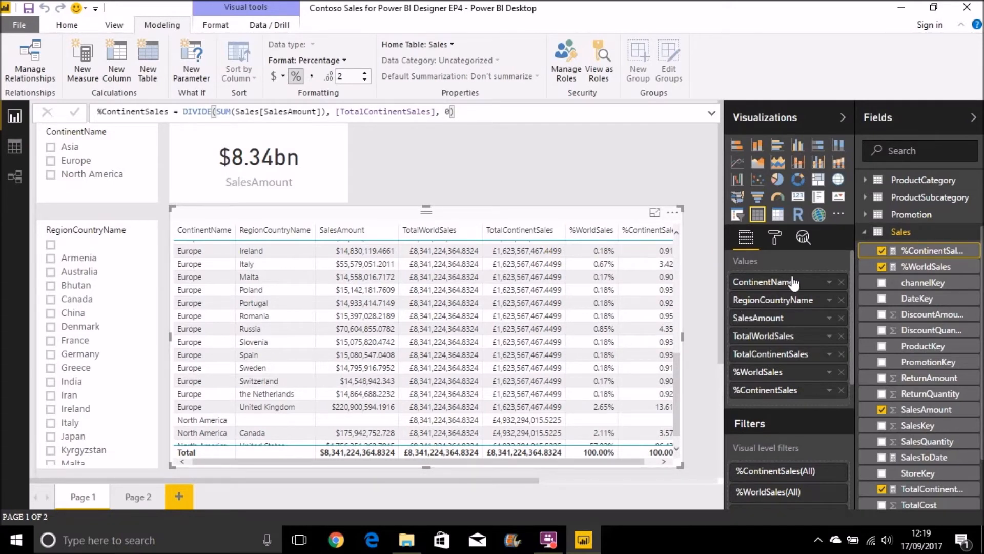
{"action": "mouse_move", "coordinate": [840, 336]}
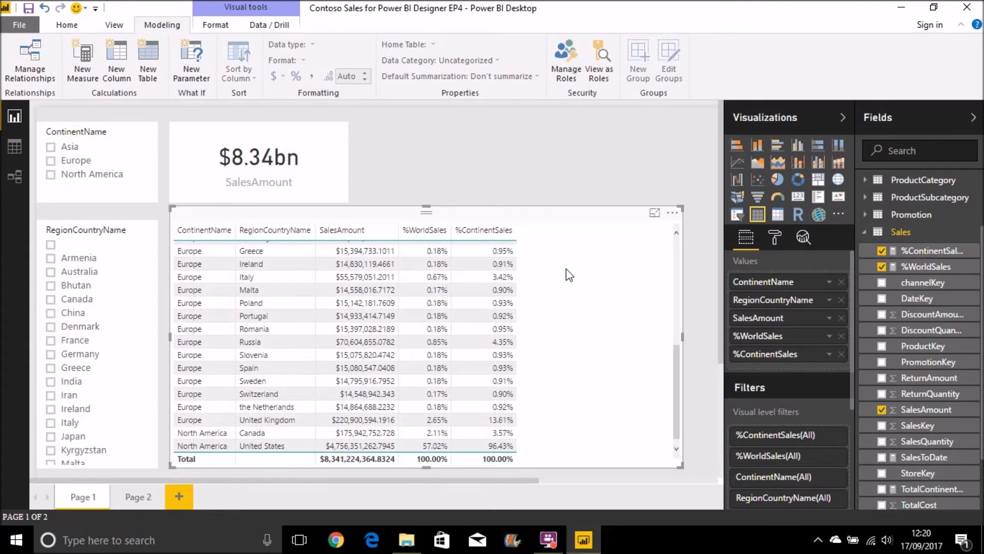
{"action": "mouse_move", "coordinate": [507, 156]}
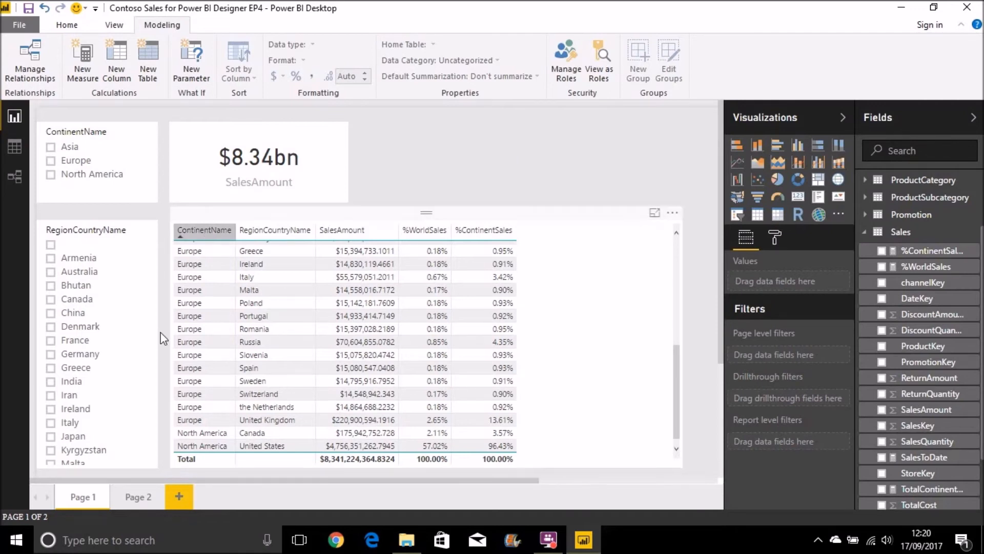
Switch to Page 2 and select the DateKey, SalesAmount, SalesToDate table
{"action": "left_click", "coordinate": [137, 496]}
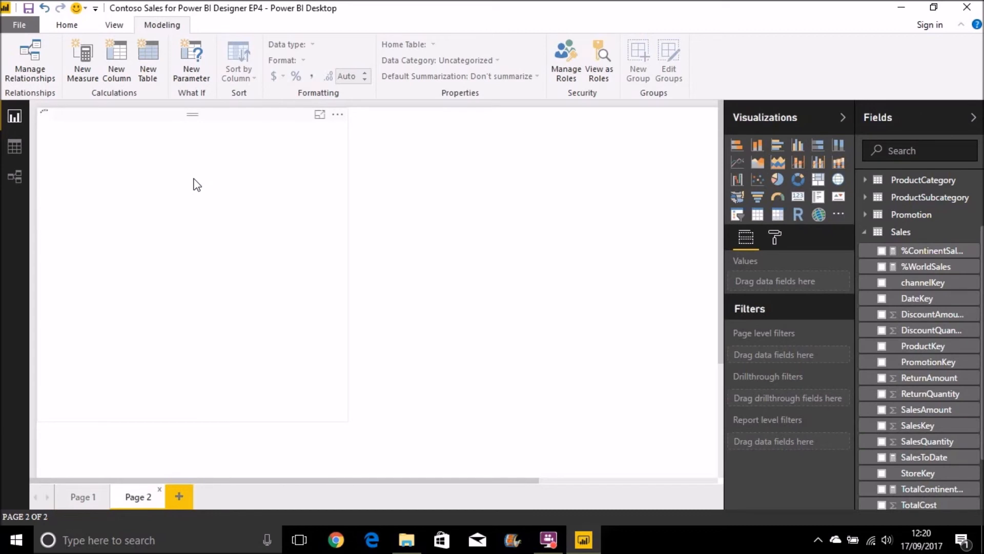
{"action": "left_click", "coordinate": [82, 496]}
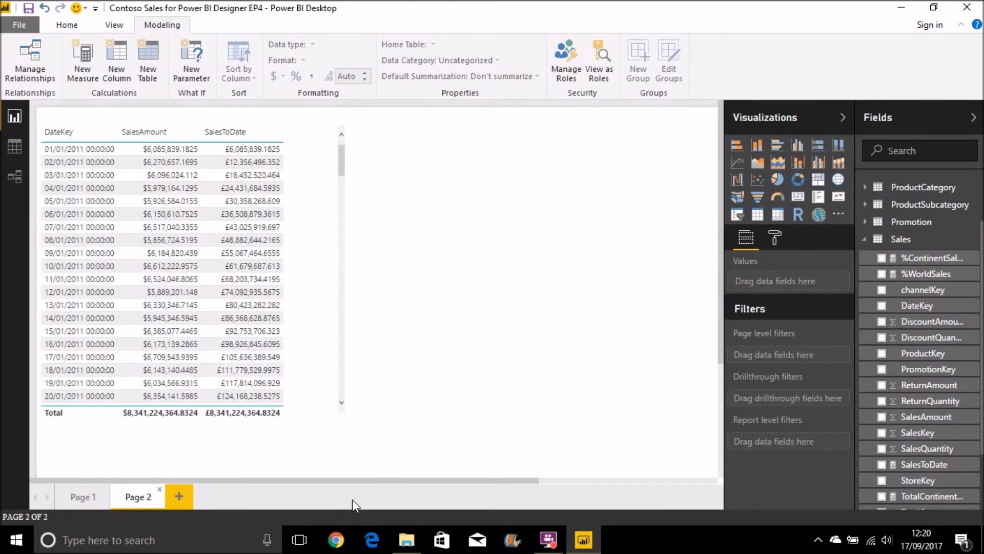
{"action": "mouse_move", "coordinate": [400, 345]}
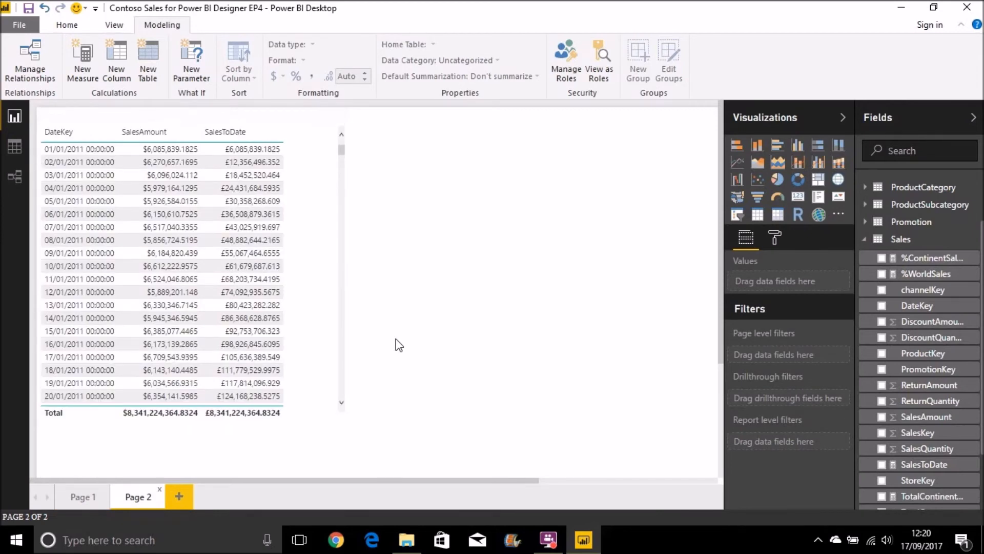
{"action": "mouse_move", "coordinate": [429, 266]}
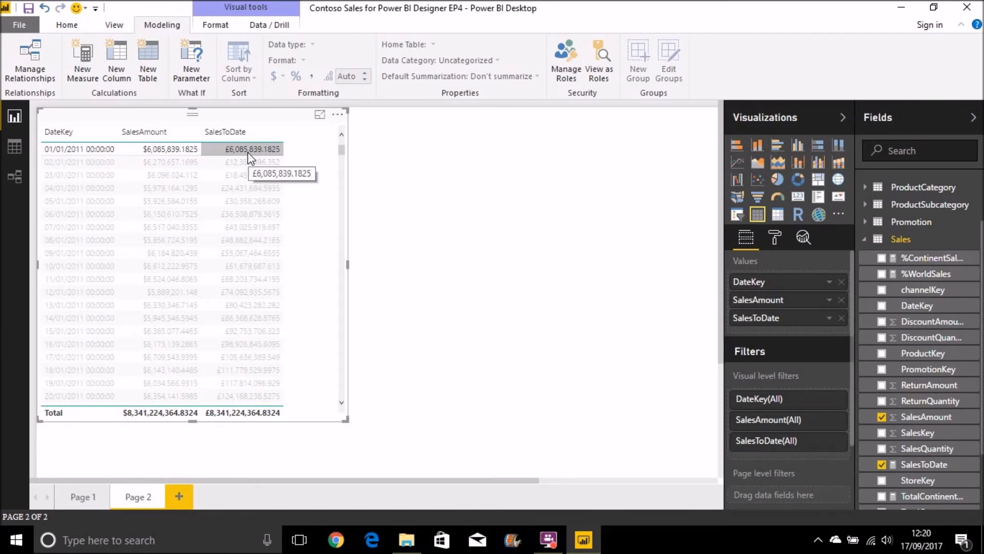
{"action": "mouse_move", "coordinate": [542, 230]}
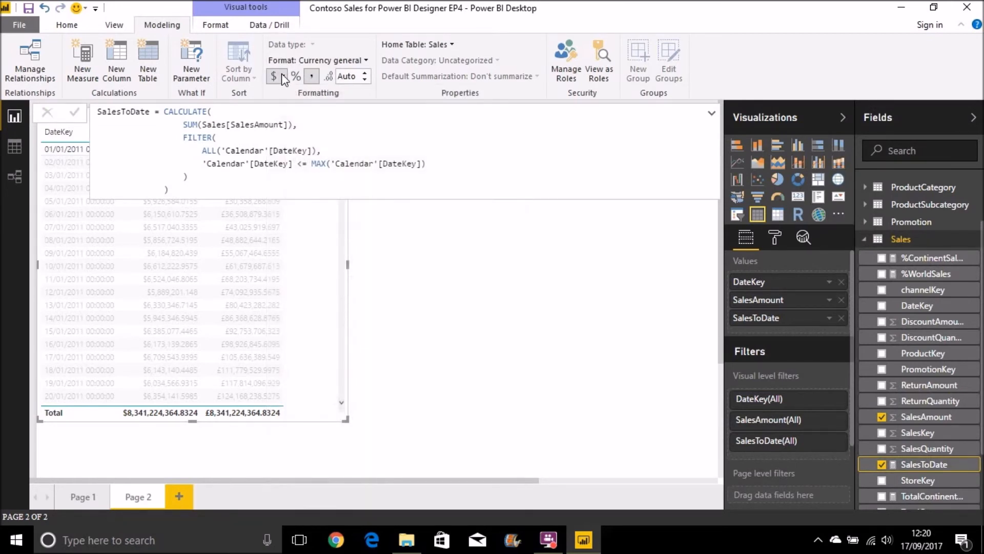
{"action": "mouse_move", "coordinate": [276, 77]}
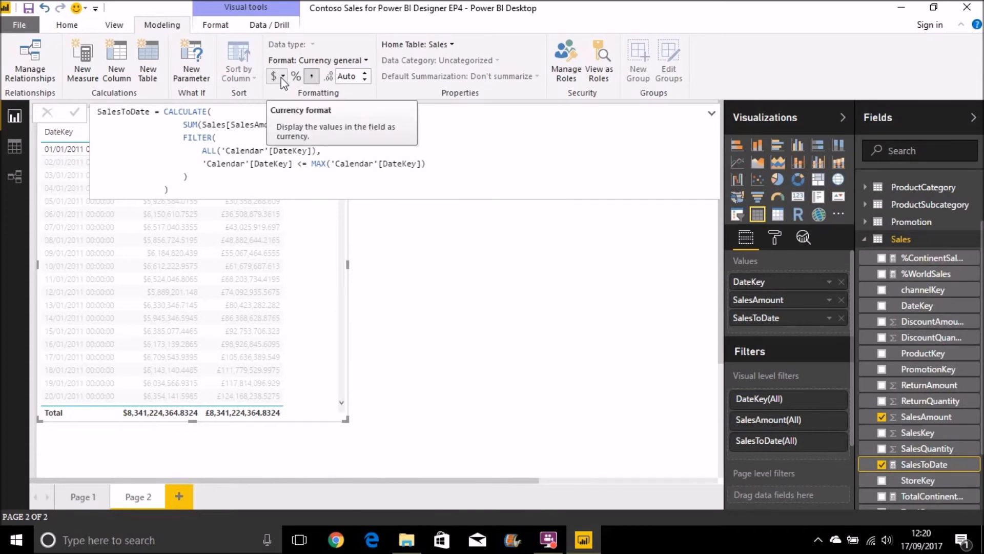
Format SalesToDate as $ English (United States) currency with two decimals
{"action": "left_click", "coordinate": [284, 75]}
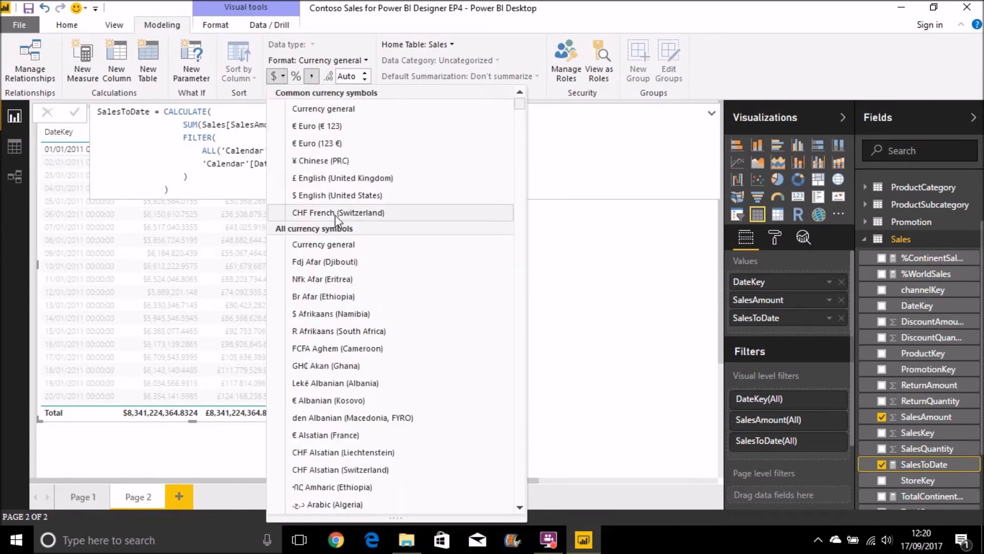
{"action": "mouse_move", "coordinate": [340, 194]}
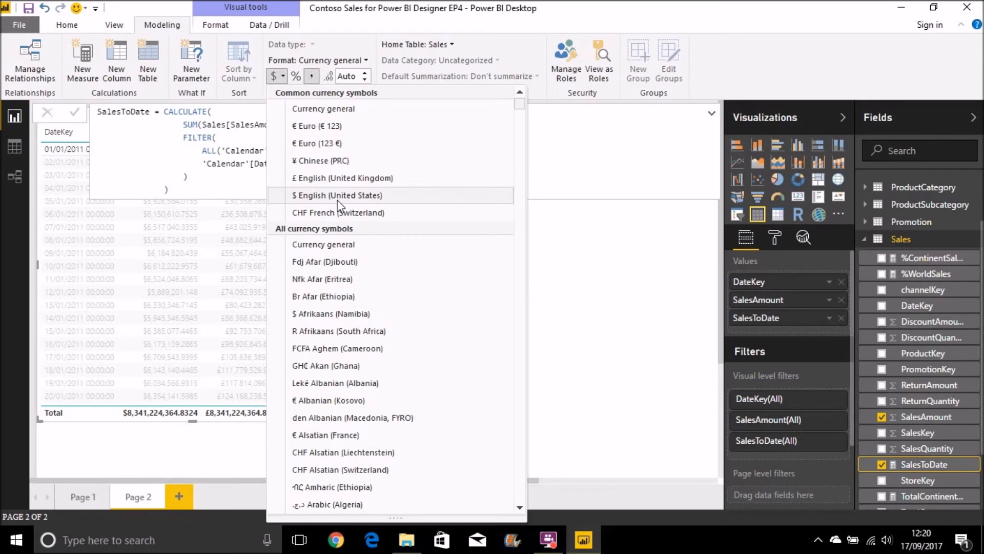
{"action": "left_click", "coordinate": [337, 195]}
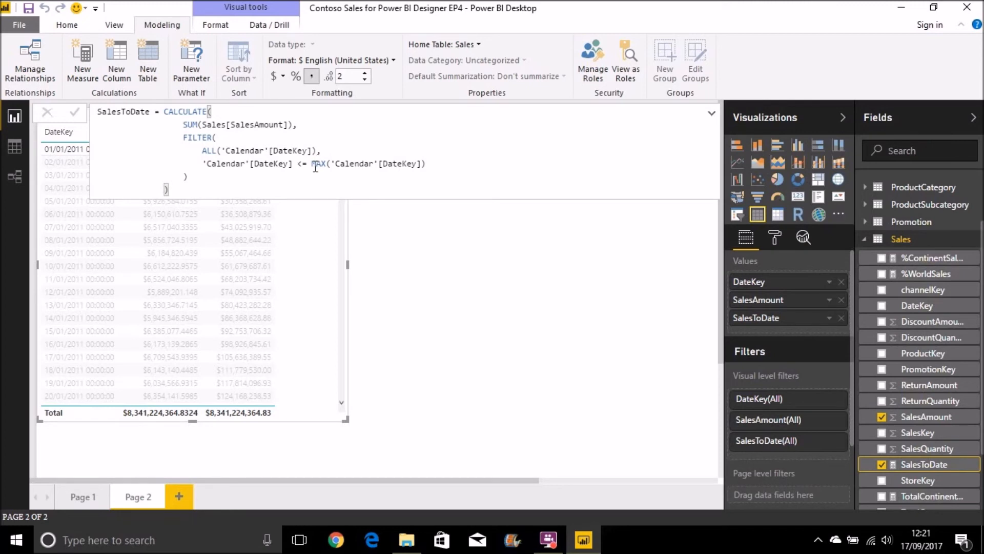
{"action": "mouse_move", "coordinate": [307, 165]}
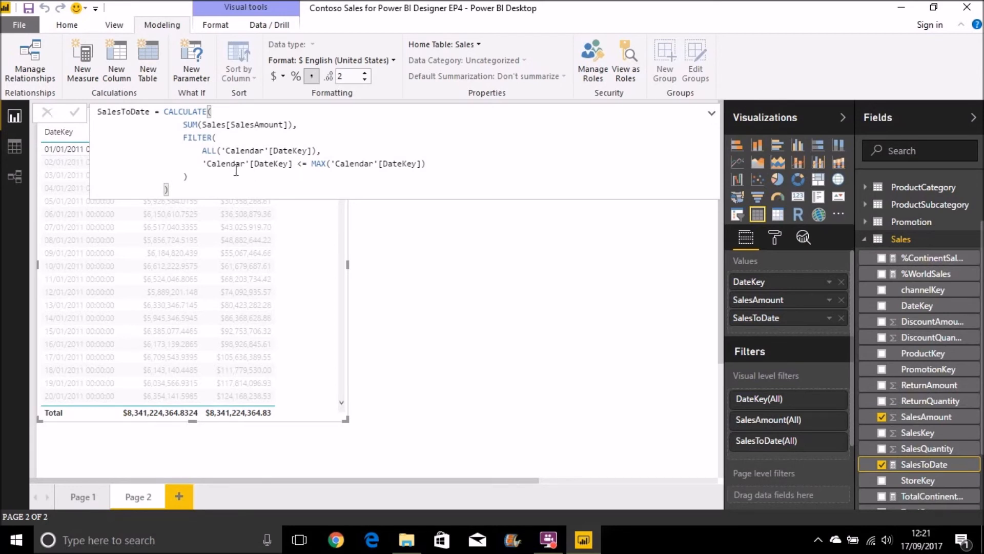
{"action": "mouse_move", "coordinate": [437, 246]}
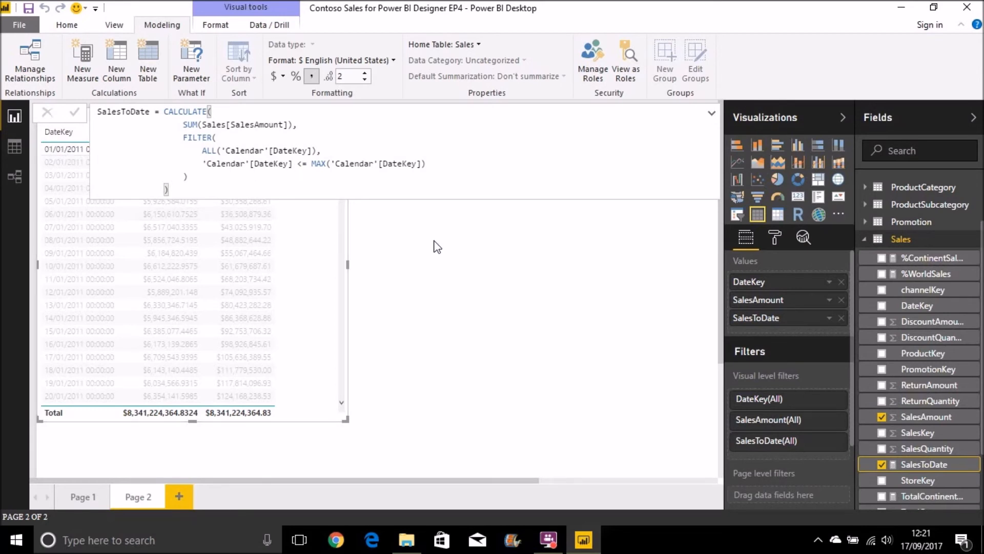
{"action": "left_click", "coordinate": [46, 112]}
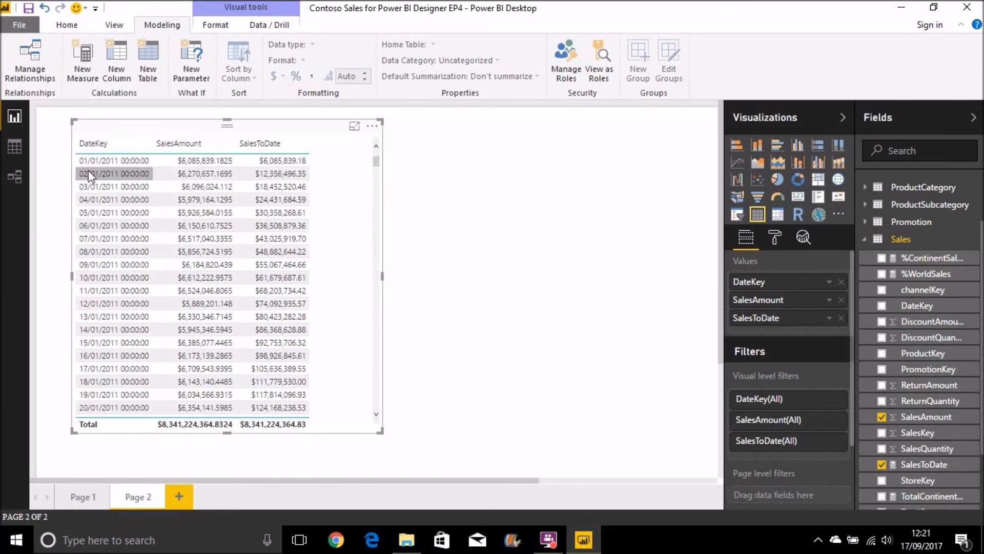
{"action": "mouse_move", "coordinate": [204, 173]}
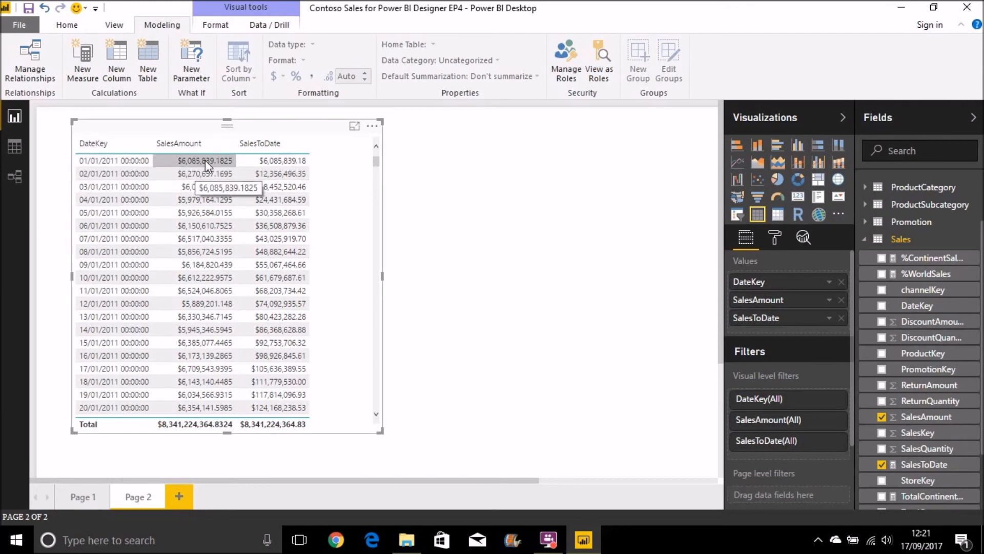
{"action": "mouse_move", "coordinate": [281, 161]}
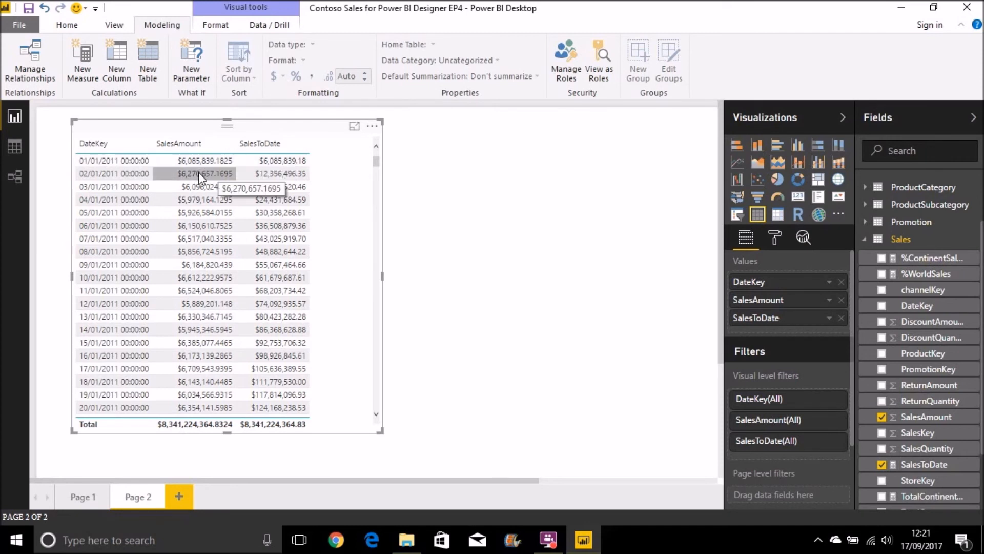
{"action": "mouse_move", "coordinate": [329, 172]}
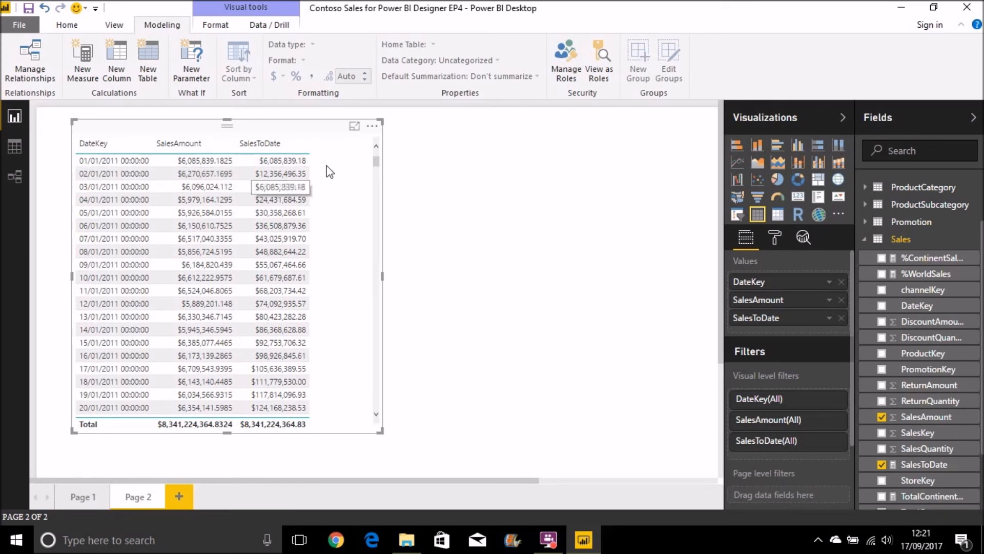
{"action": "mouse_move", "coordinate": [295, 183]}
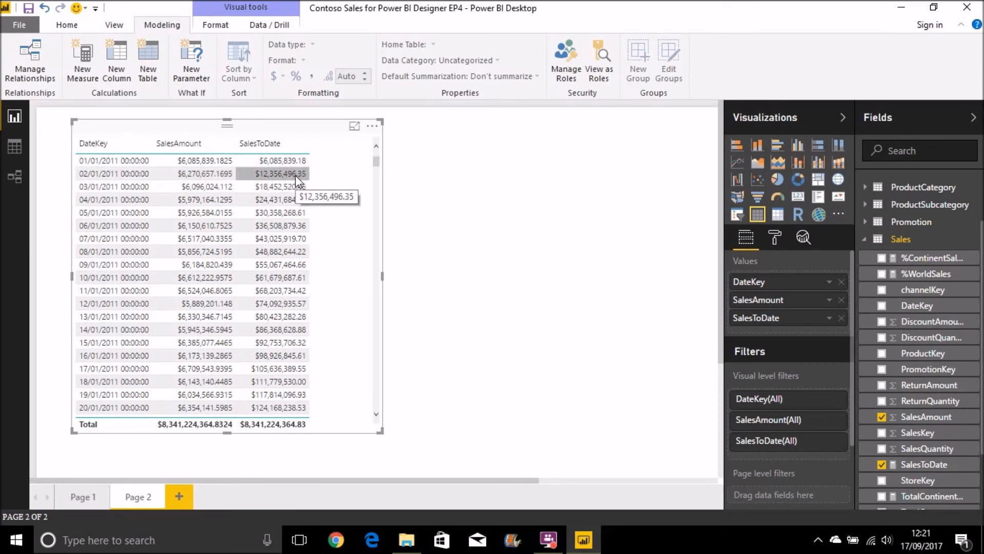
{"action": "mouse_move", "coordinate": [229, 182]}
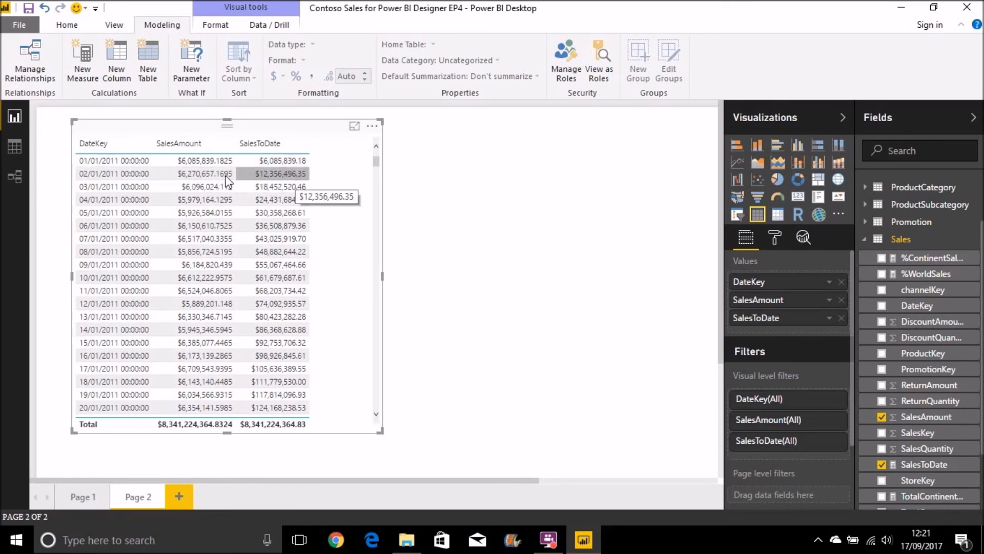
{"action": "mouse_move", "coordinate": [284, 294]}
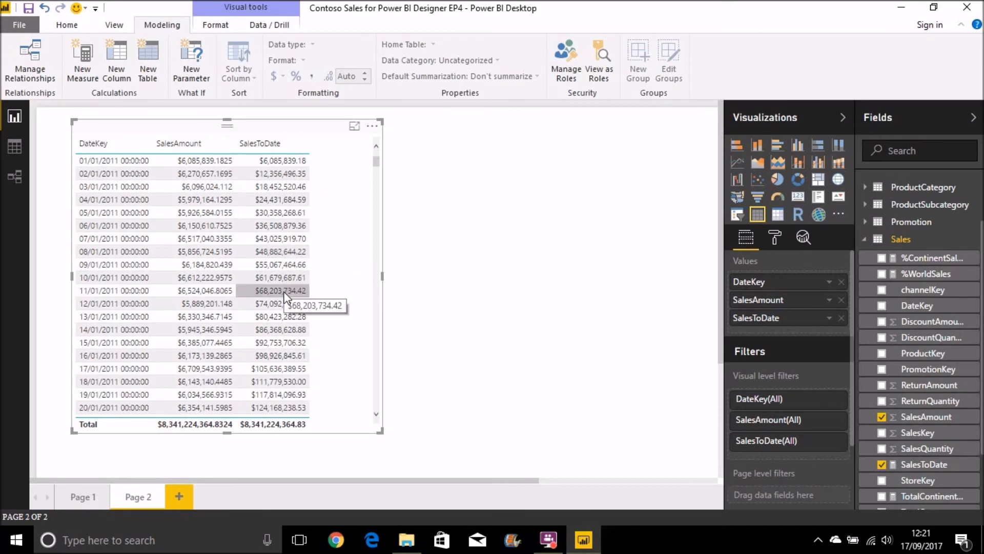
{"action": "mouse_move", "coordinate": [809, 346]}
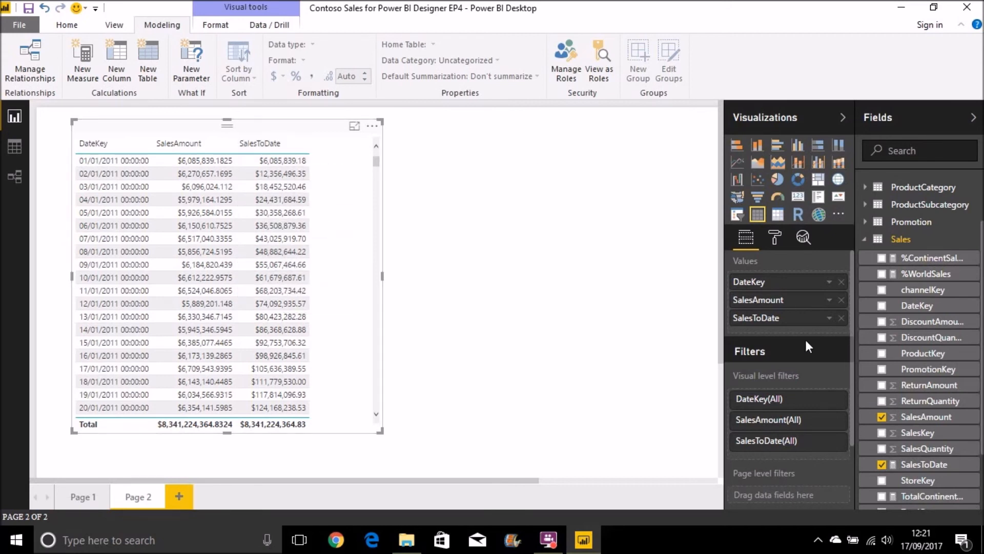
{"action": "left_click", "coordinate": [275, 160]}
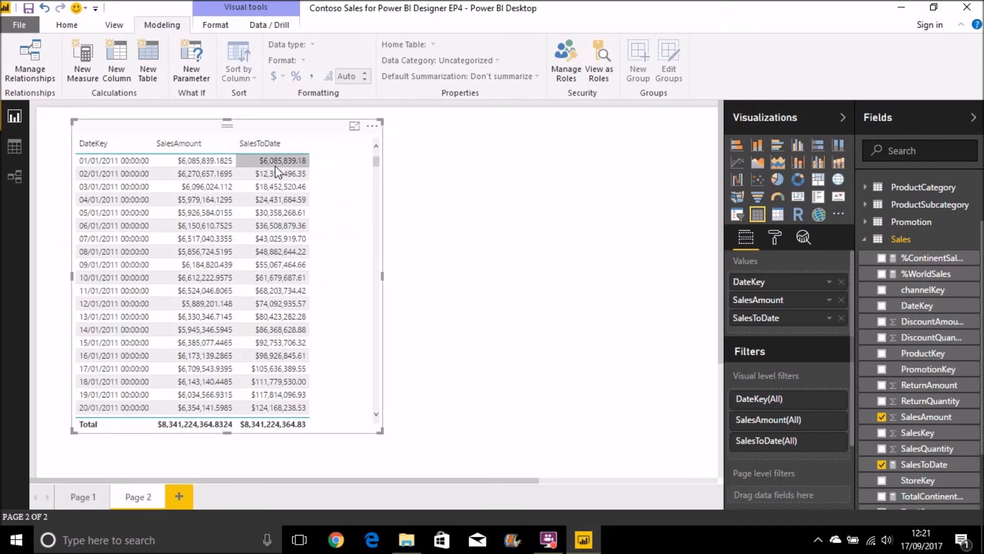
{"action": "left_click", "coordinate": [204, 160]}
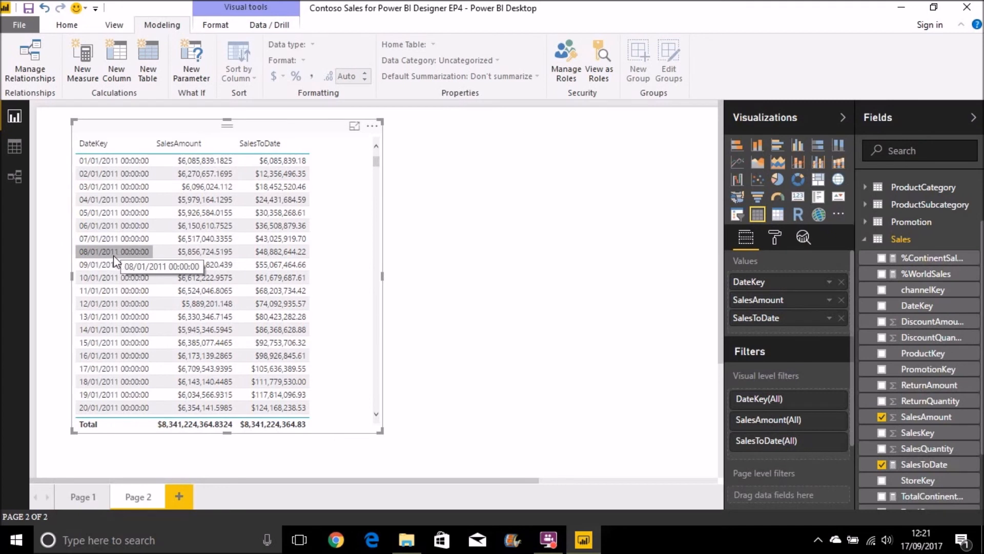
{"action": "mouse_move", "coordinate": [94, 271]}
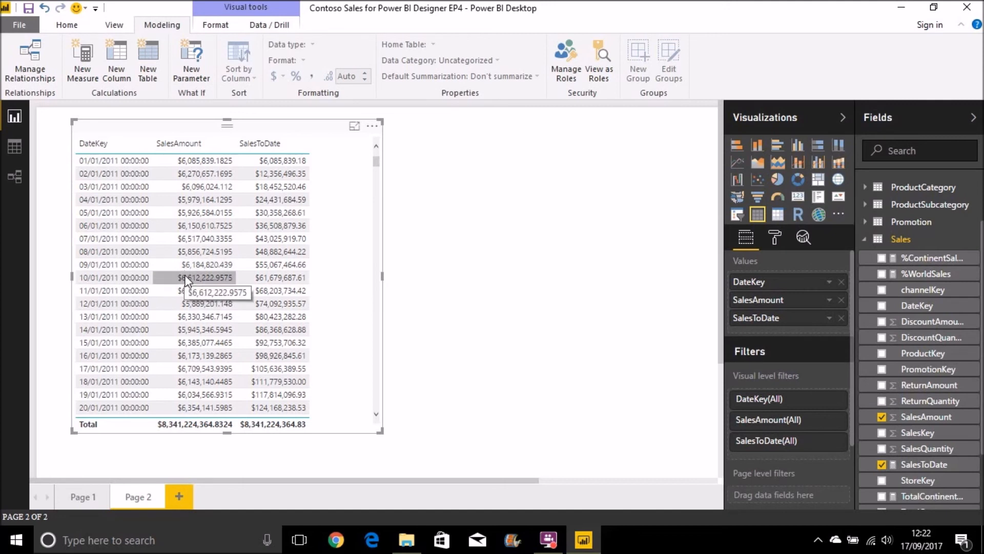
{"action": "mouse_move", "coordinate": [122, 278]}
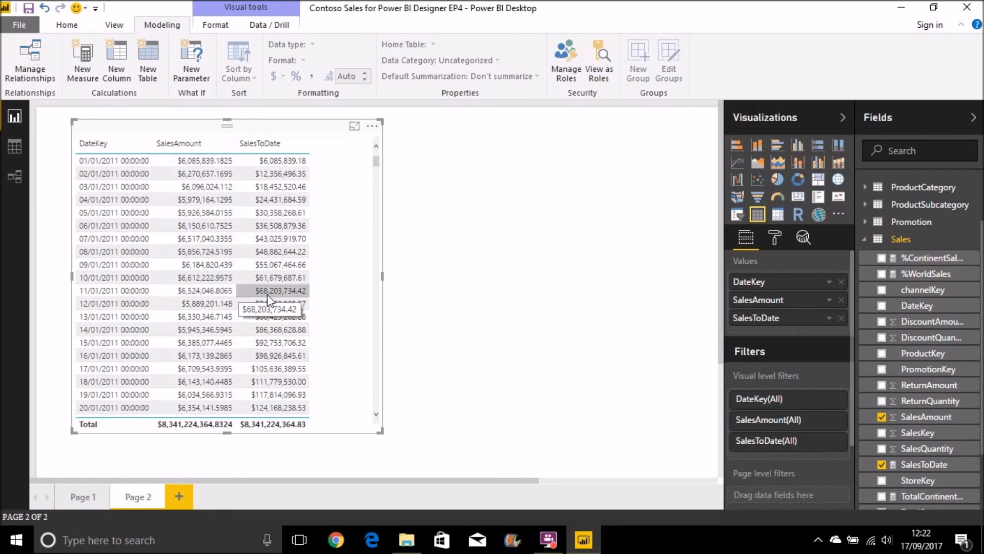
{"action": "mouse_move", "coordinate": [207, 304]}
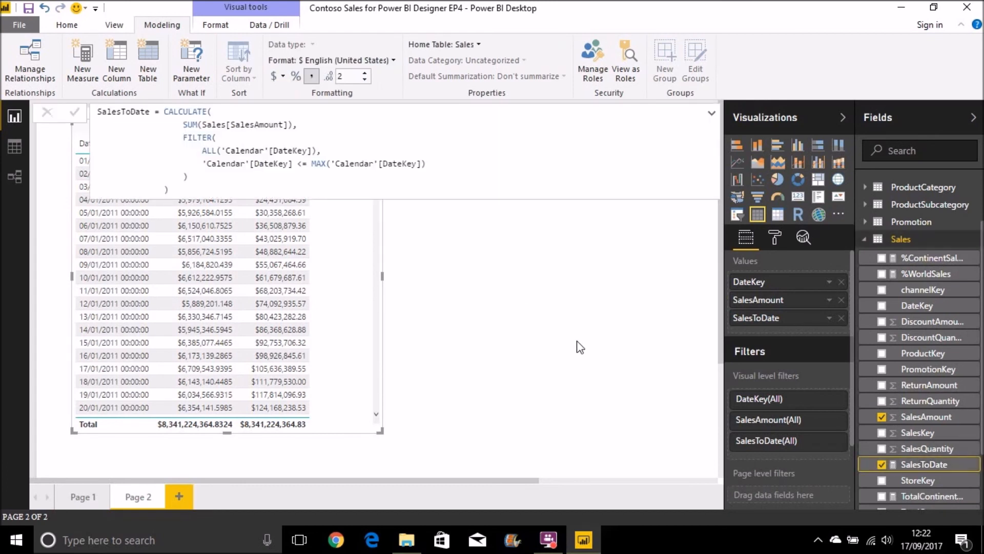
{"action": "mouse_move", "coordinate": [479, 264]}
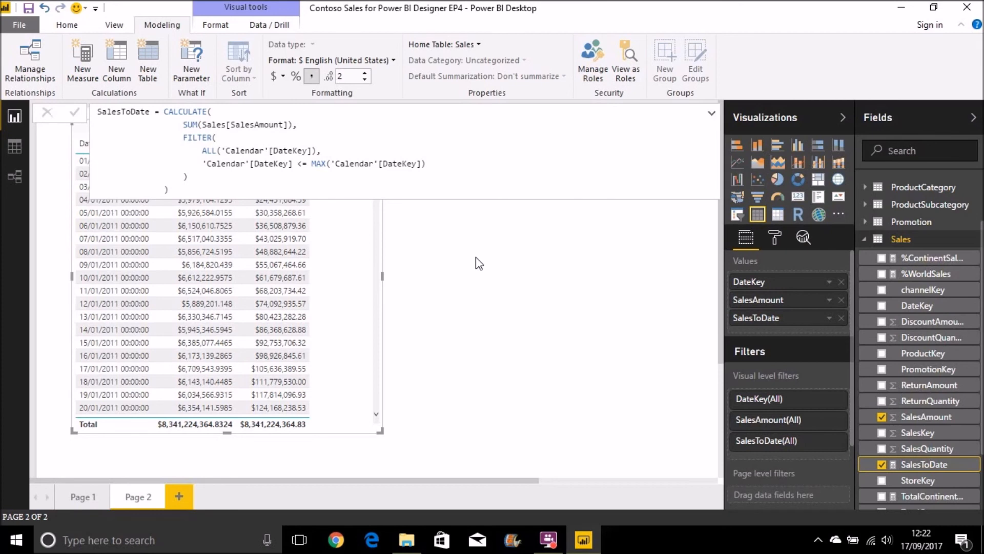
{"action": "mouse_move", "coordinate": [431, 194]}
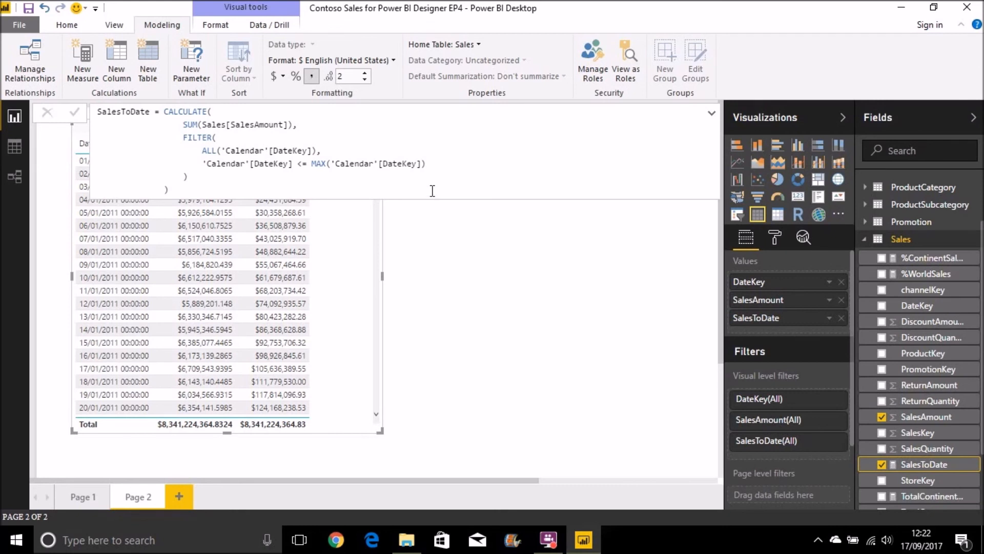
{"action": "mouse_move", "coordinate": [469, 283]}
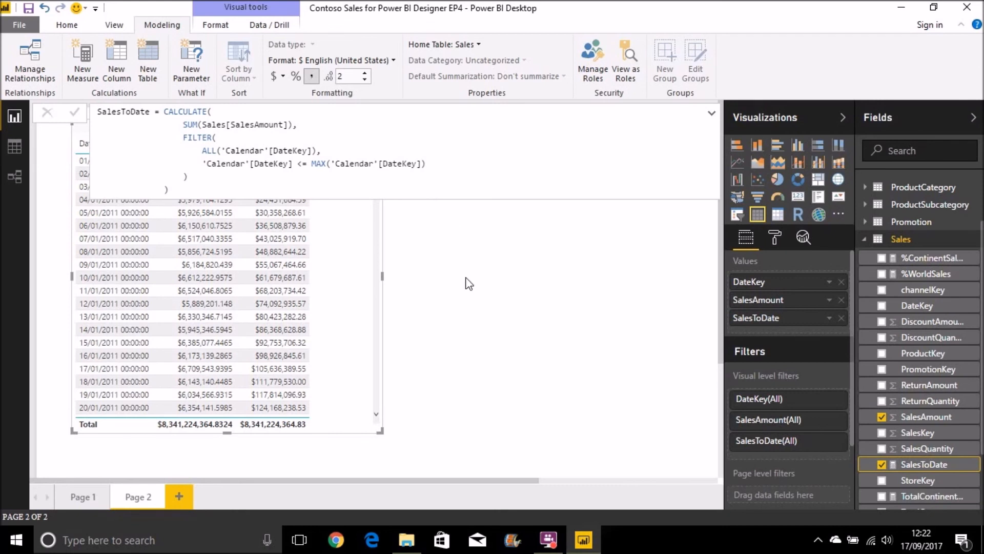